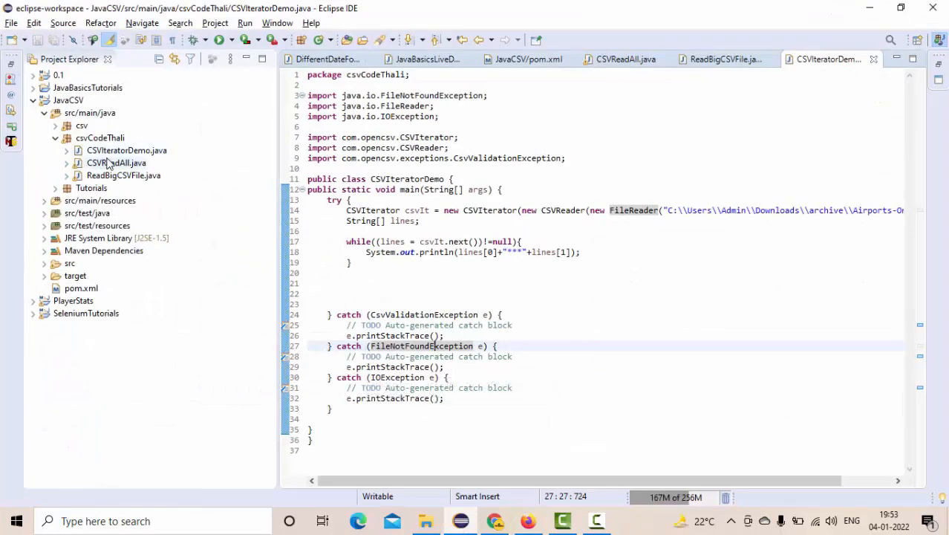
- Review CSVReadAll.java, then delete main's try/catch code and organize away unused imports
click(116, 162)
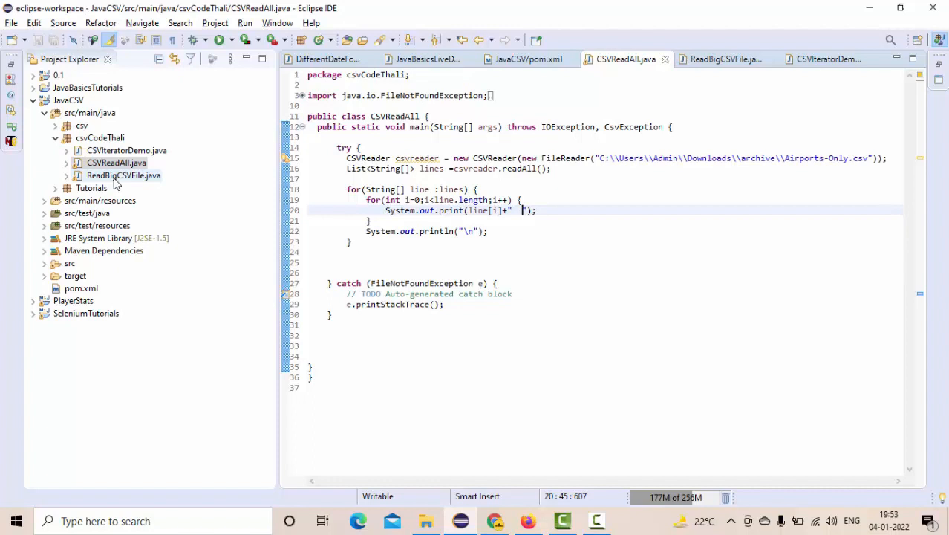
click(827, 58)
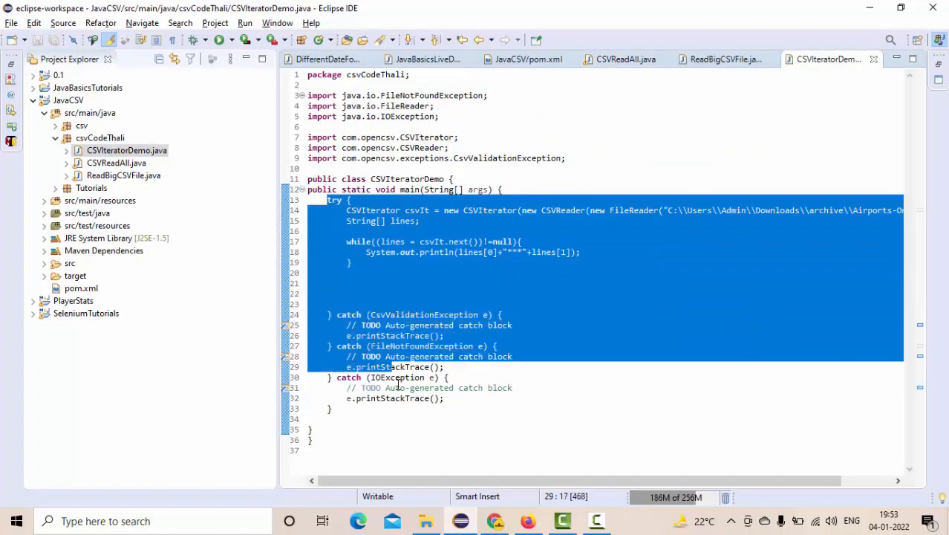
key(Delete)
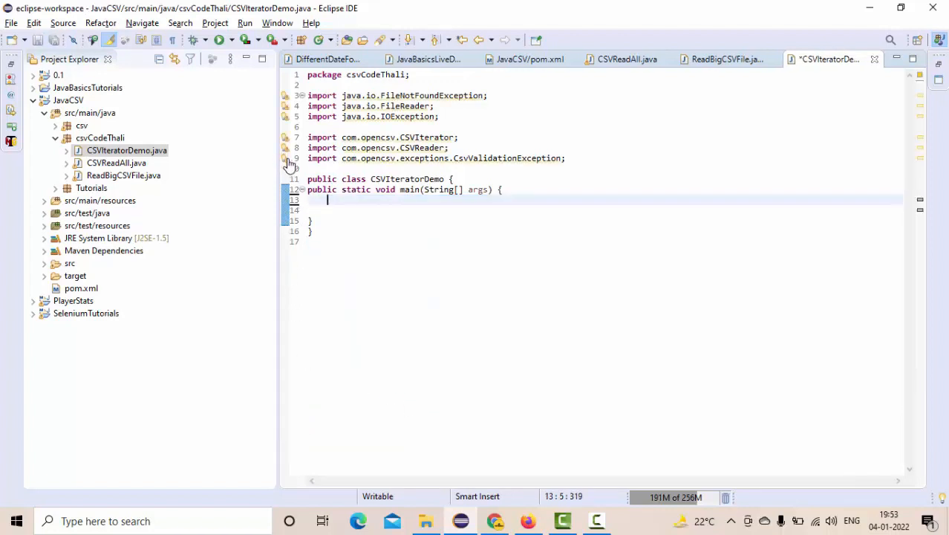
click(288, 158)
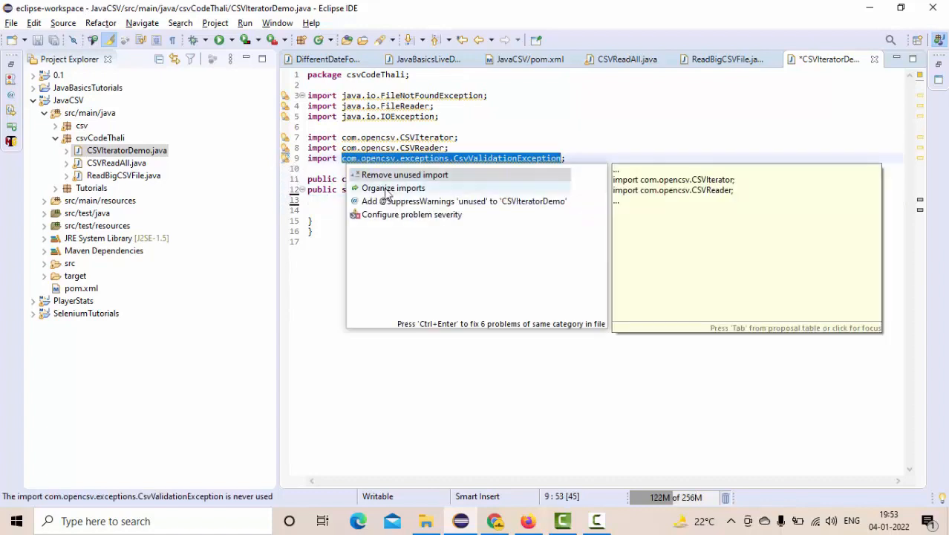
click(393, 187)
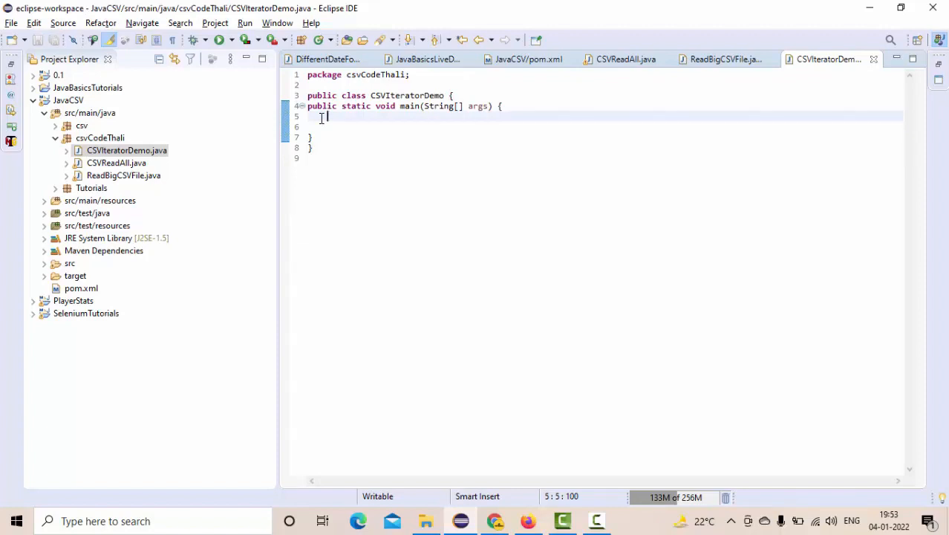
- Declare CSVIterator csvIt = new CSVIterator(new CSVReader(new FileReader(...))) inside main
text(CSV)
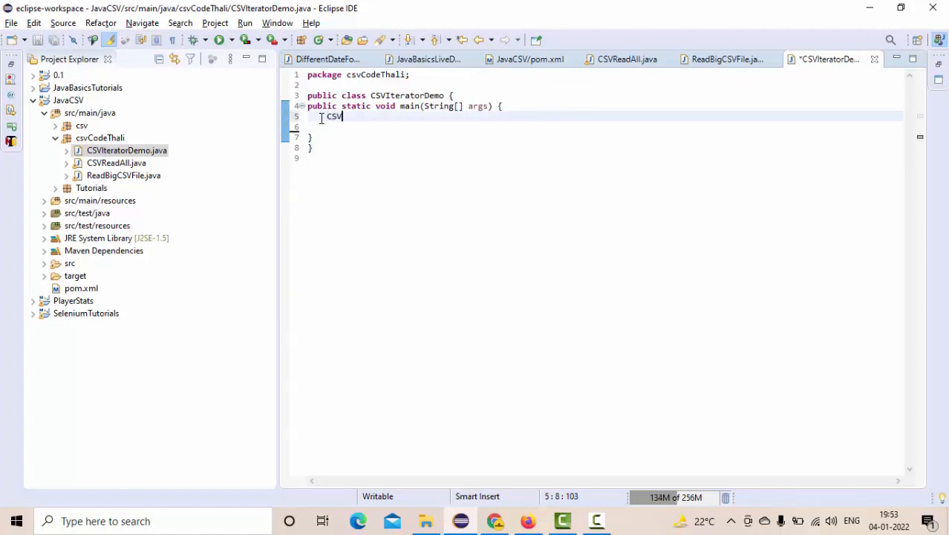
text(Iterator csvIt = n)
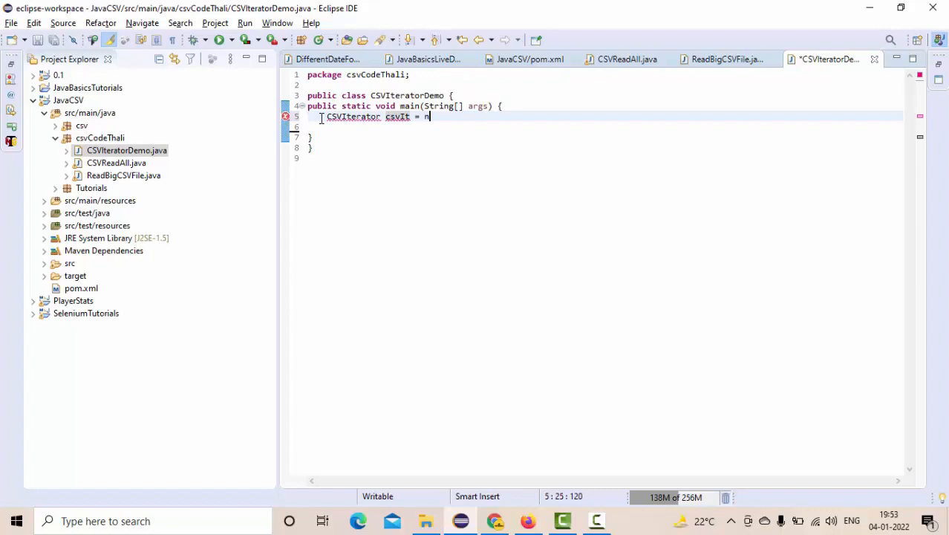
text(ew CSV)
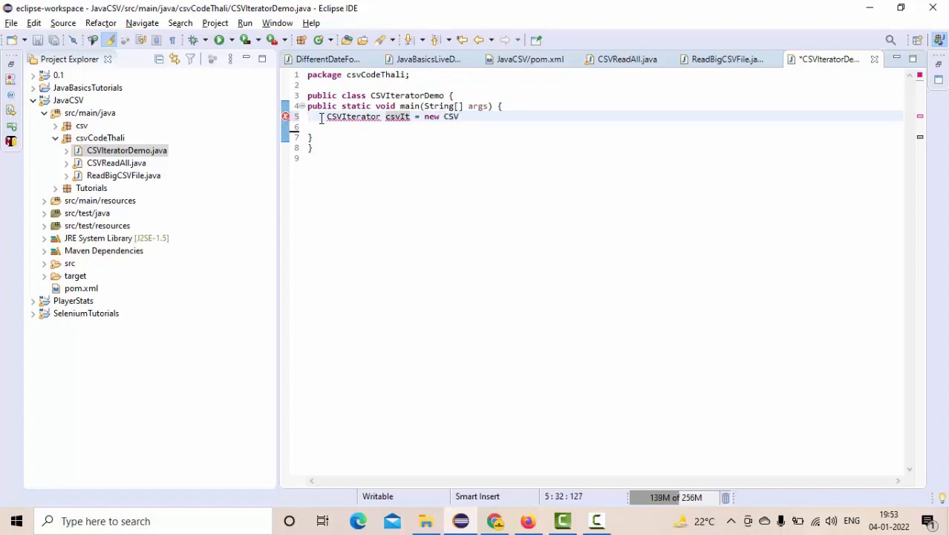
text(Iterato)
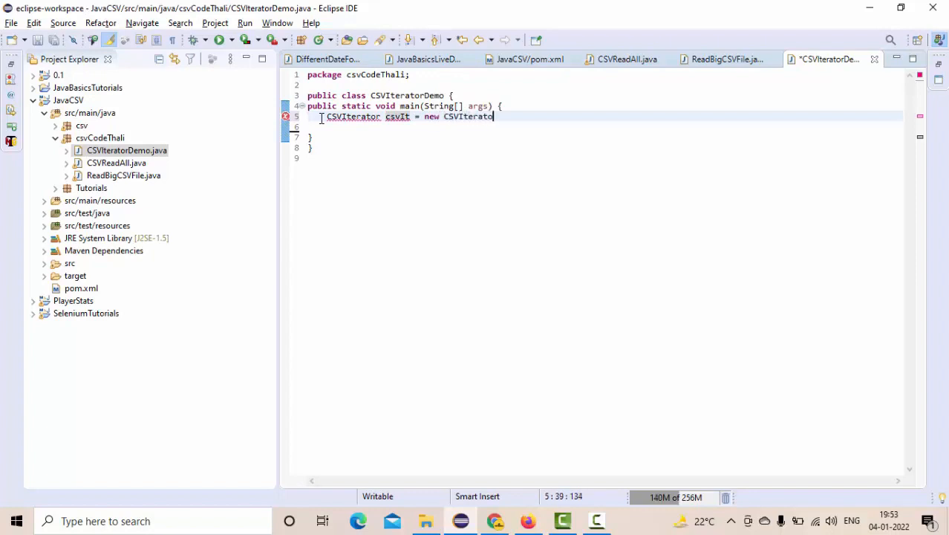
text(())
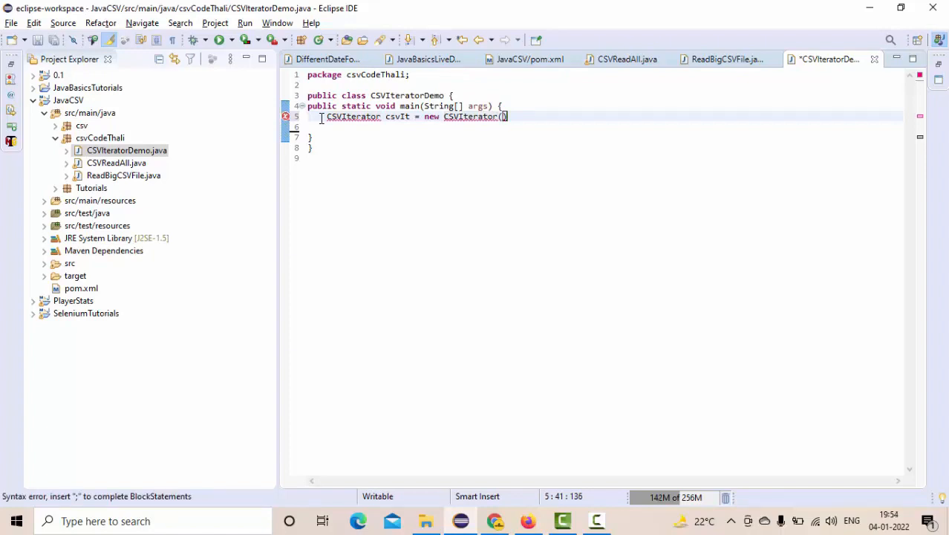
text(n)
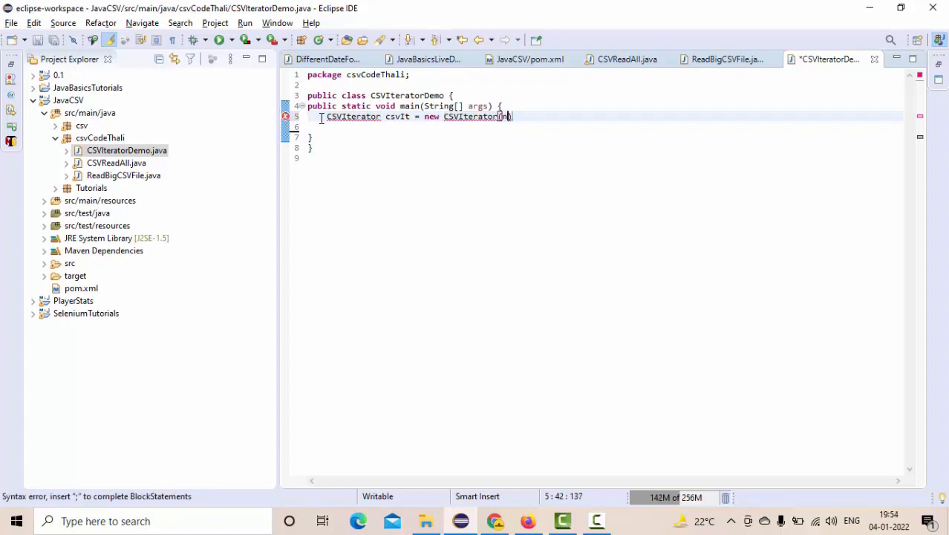
text(new CS)
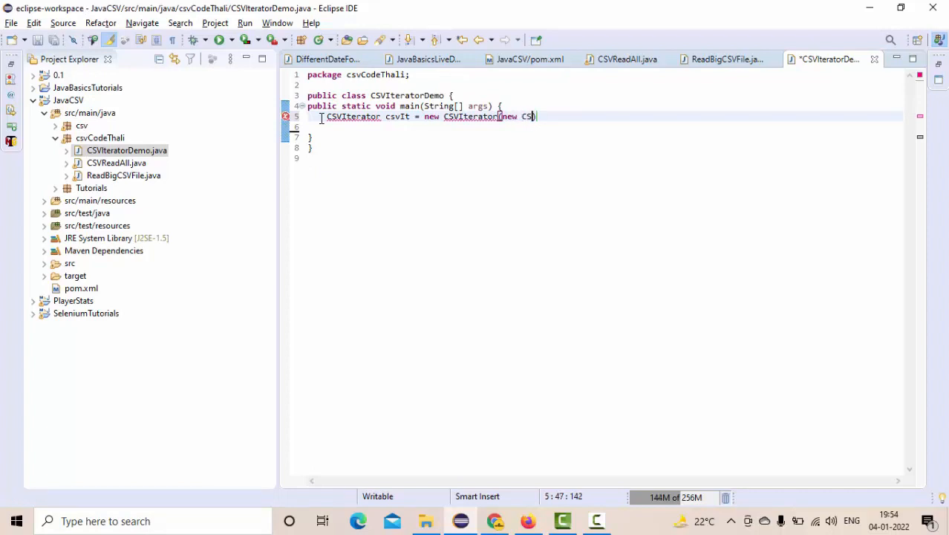
text(VReader(new File)
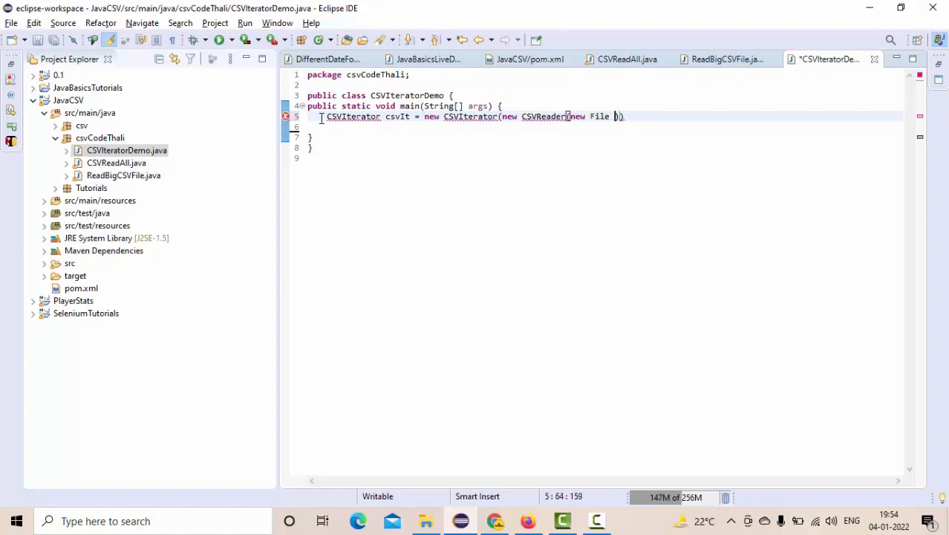
text(Reader)
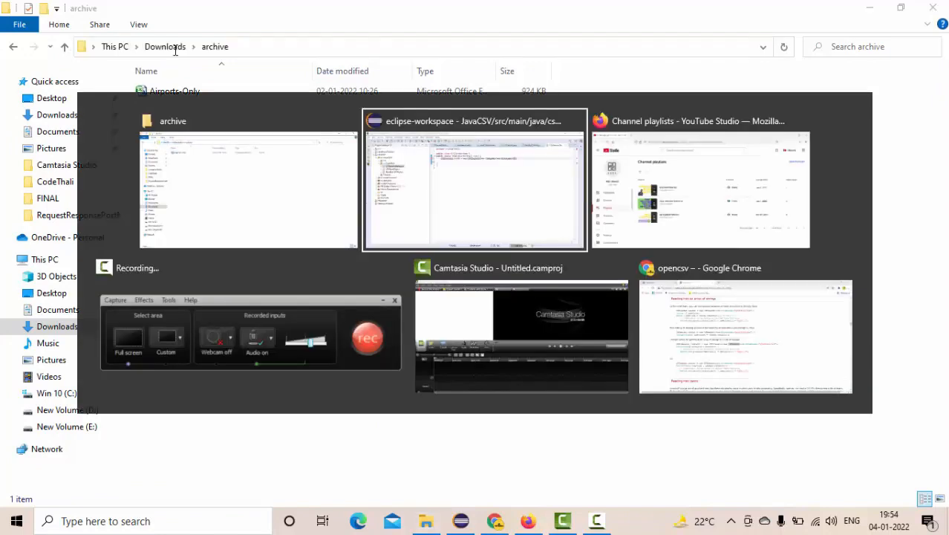
- Back in Eclipse, append Airports-Only to the file reader's archive folder path
click(474, 178)
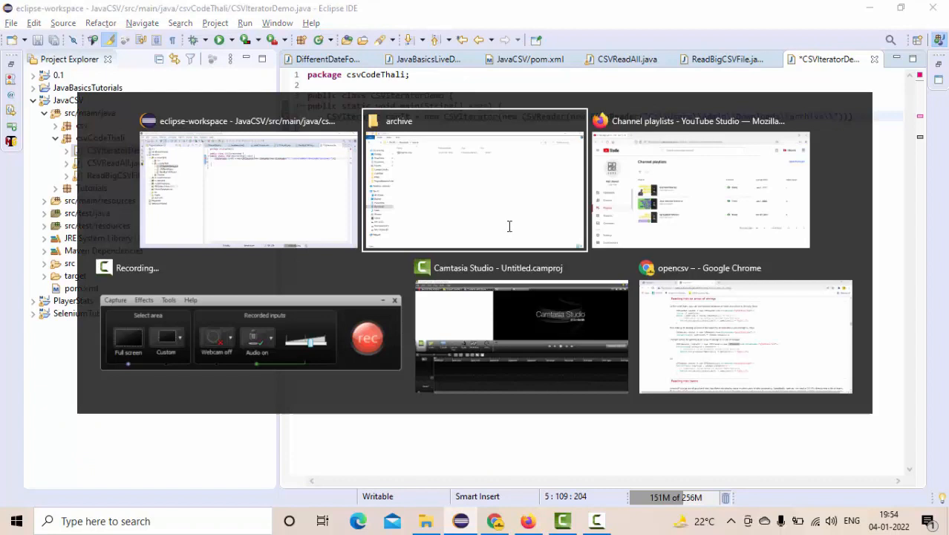
click(475, 182)
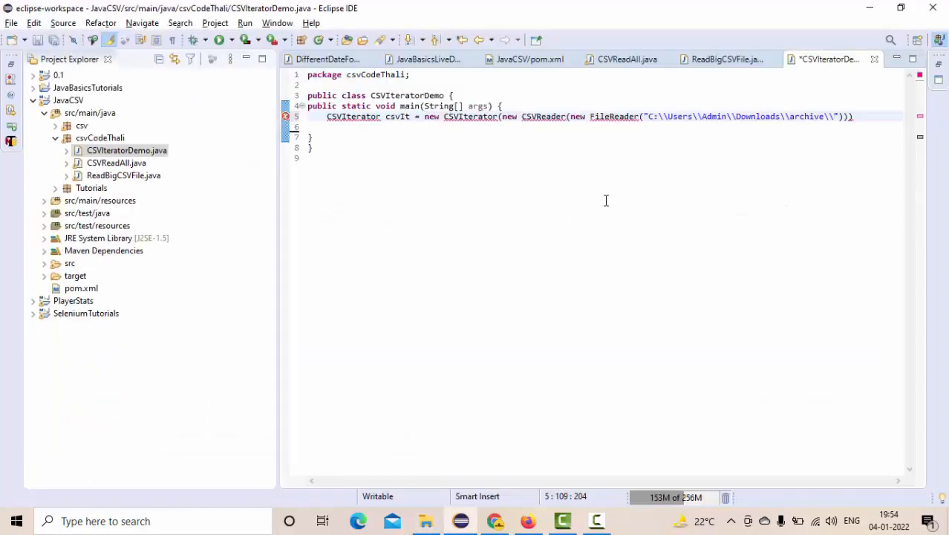
text(Airports-Only)
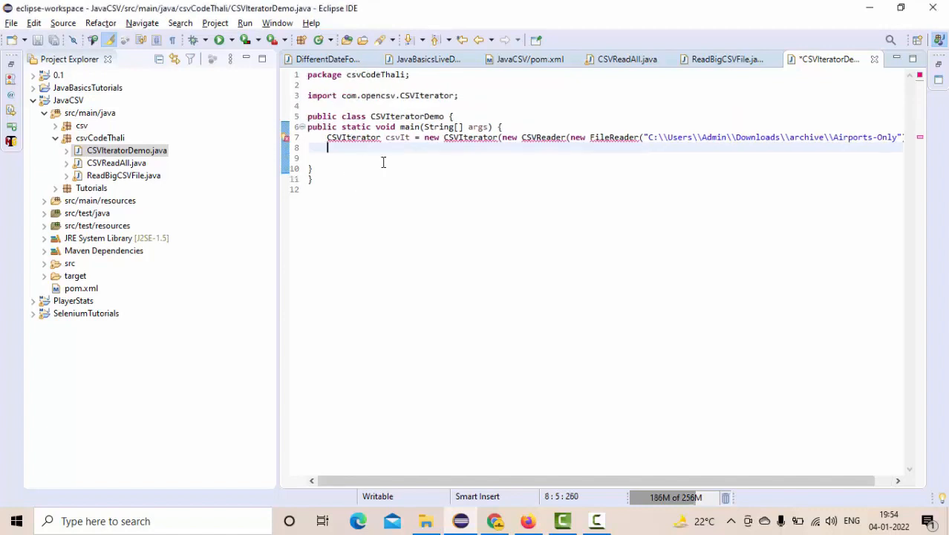
- Import CSVReader and FileReader, then surround the iterator line with try/catch for three exceptions
key(ctrl+1)
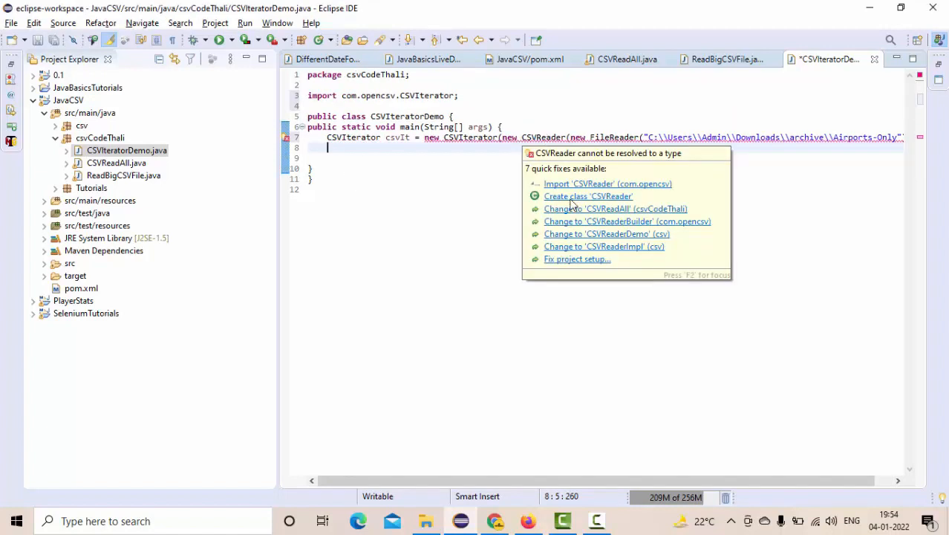
click(606, 183)
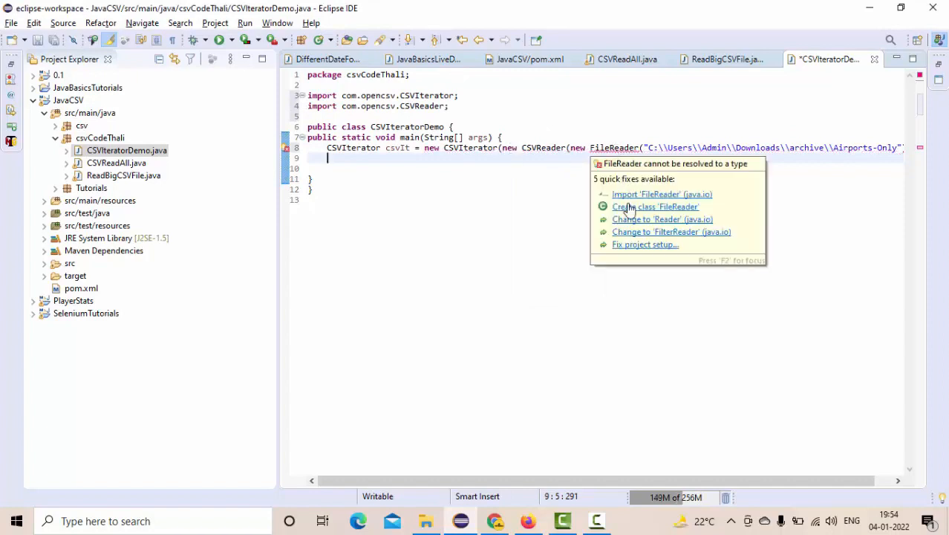
click(661, 194)
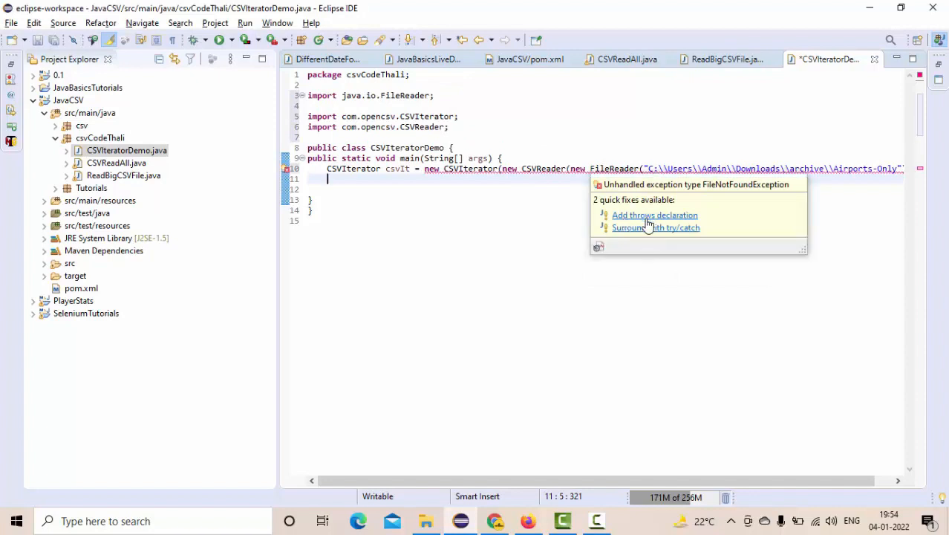
click(655, 227)
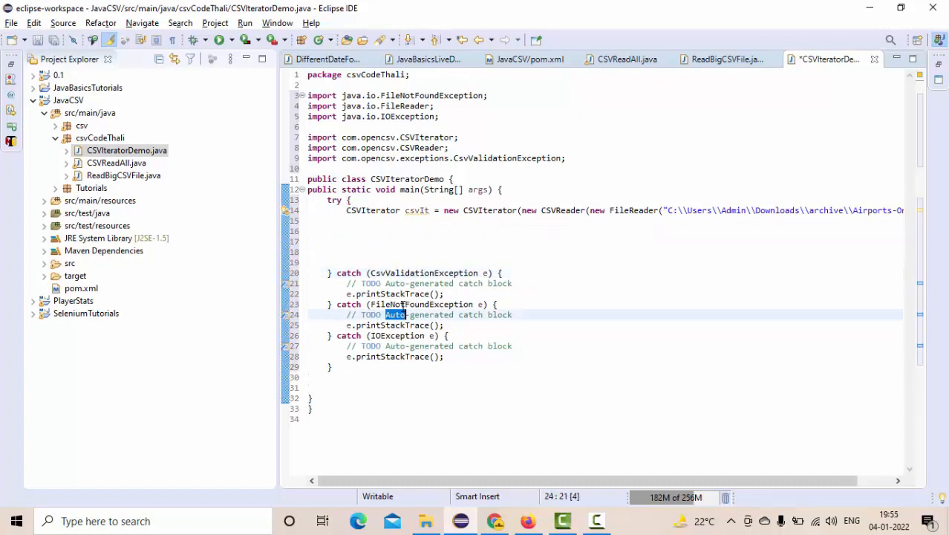
double_click(421, 304)
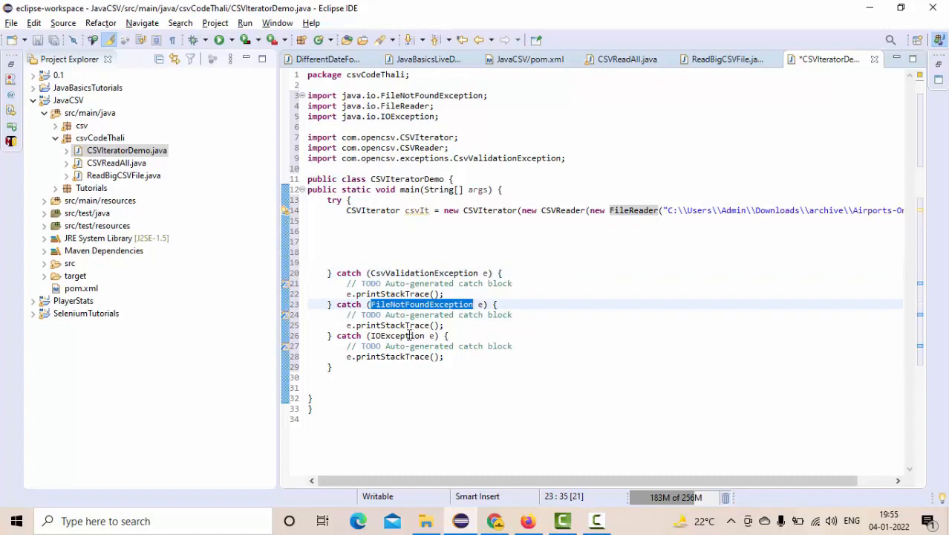
mouse_move(396, 345)
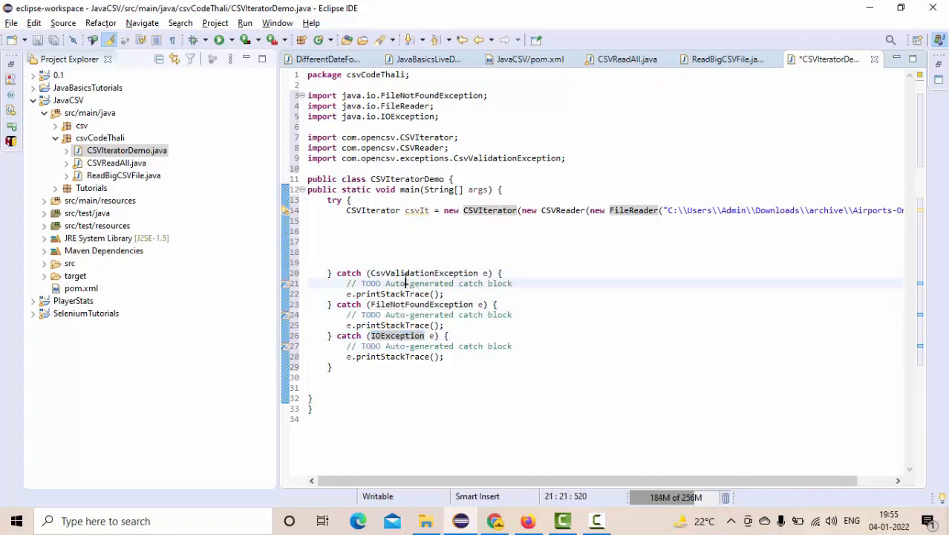
double_click(423, 273)
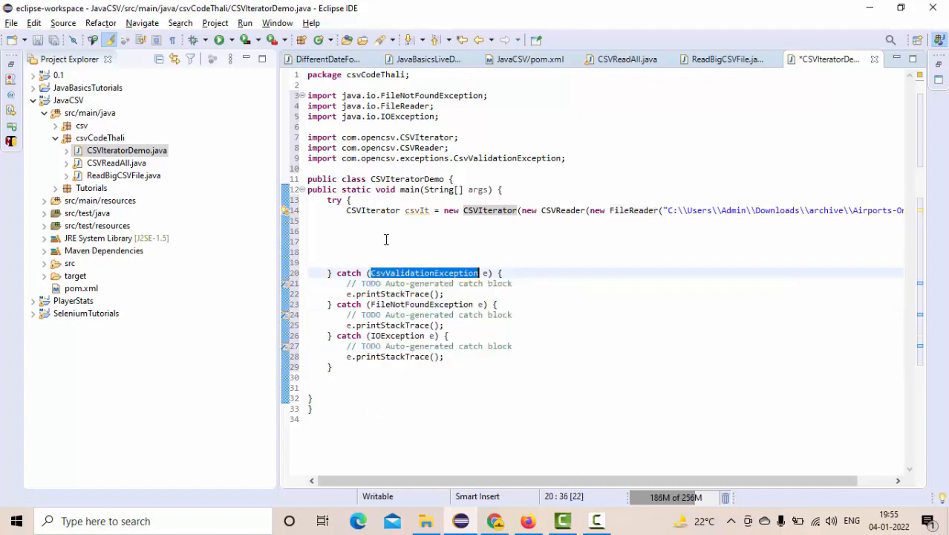
click(328, 230)
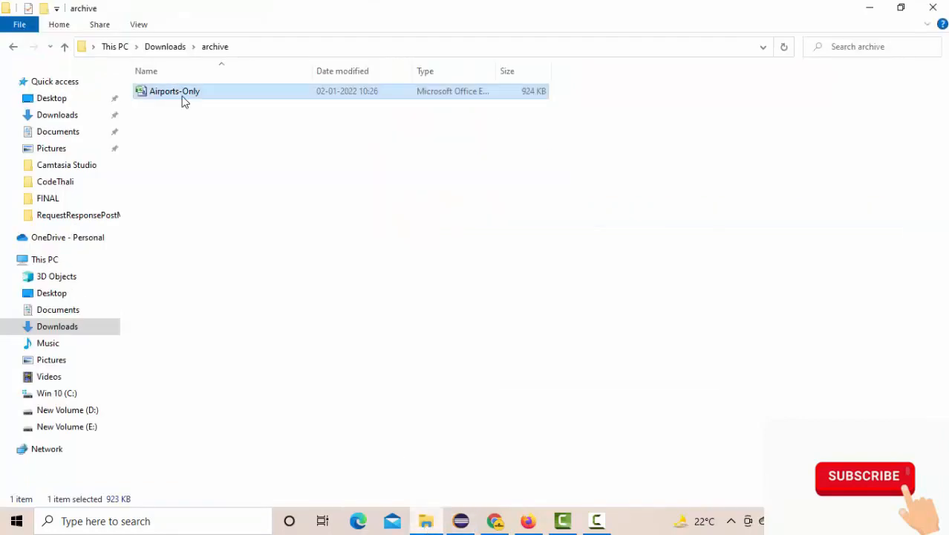
- Open Airports-Only in Excel and select the first record, Goroka airport
double_click(175, 91)
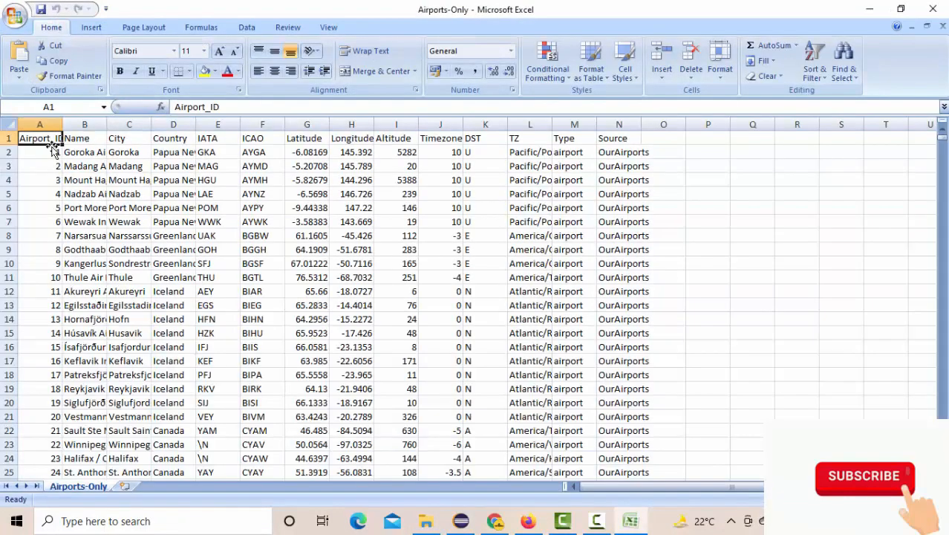
click(39, 152)
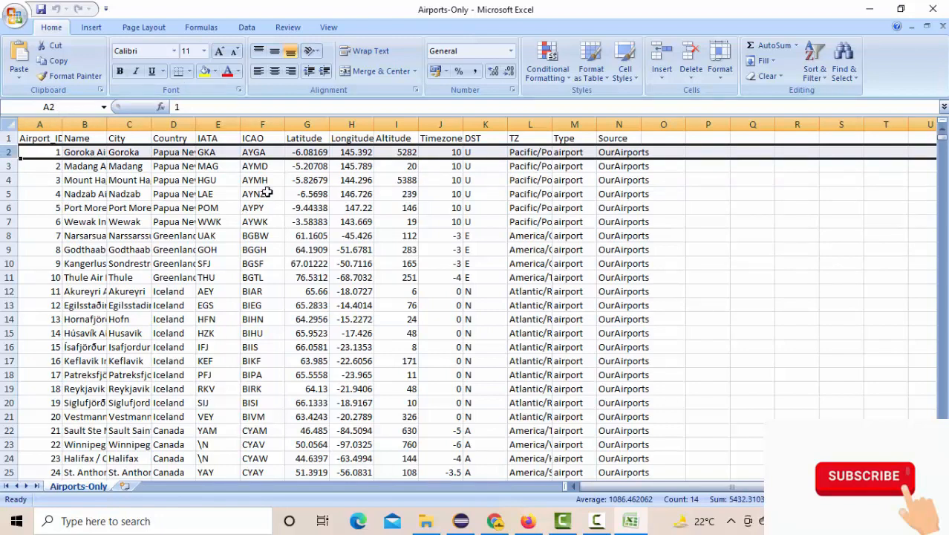
mouse_move(349, 421)
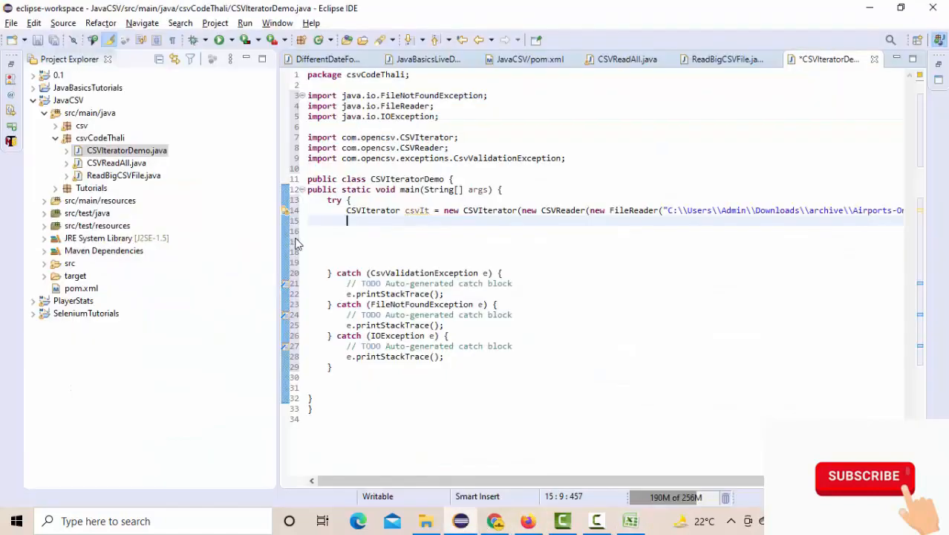
- Declare String[] lines and begin while((lines=csvIt.next())!=null) { in the try block
text(String)
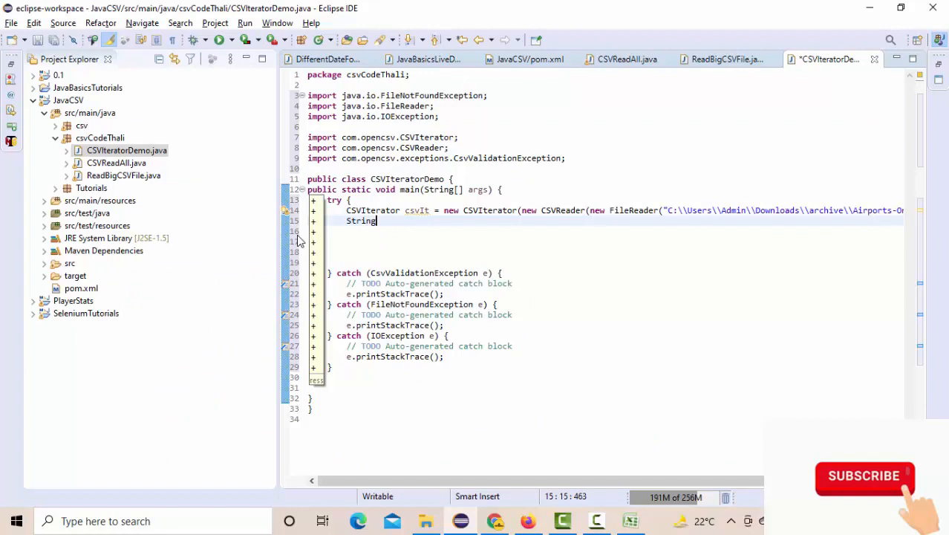
text([])
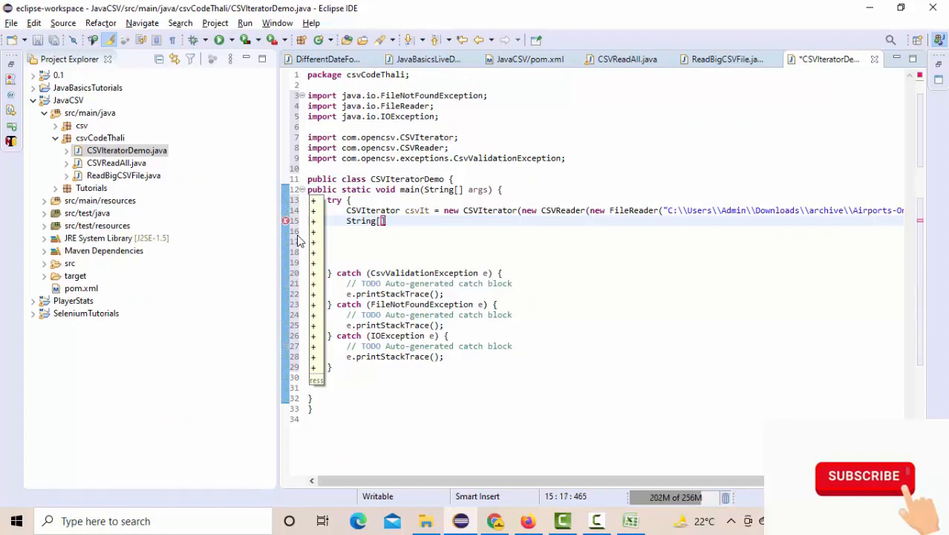
text(l)
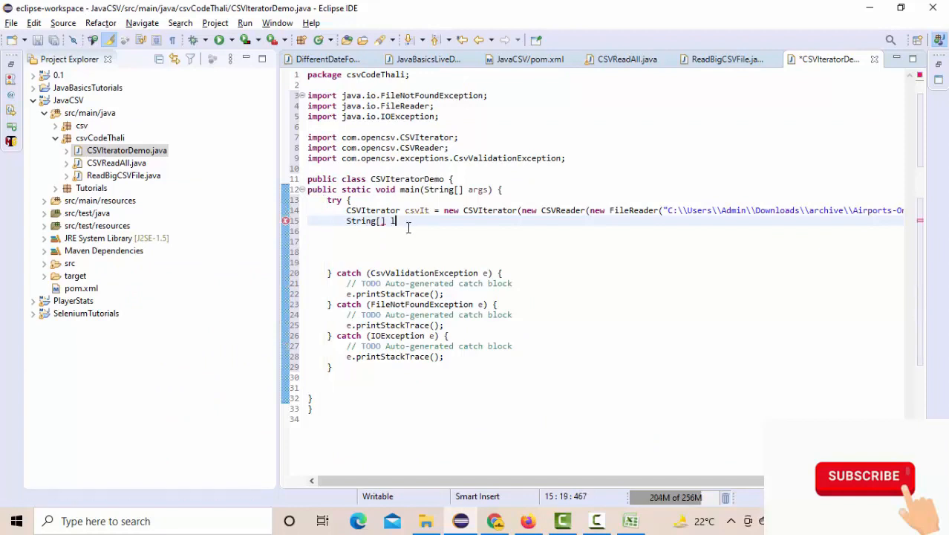
text(ines;)
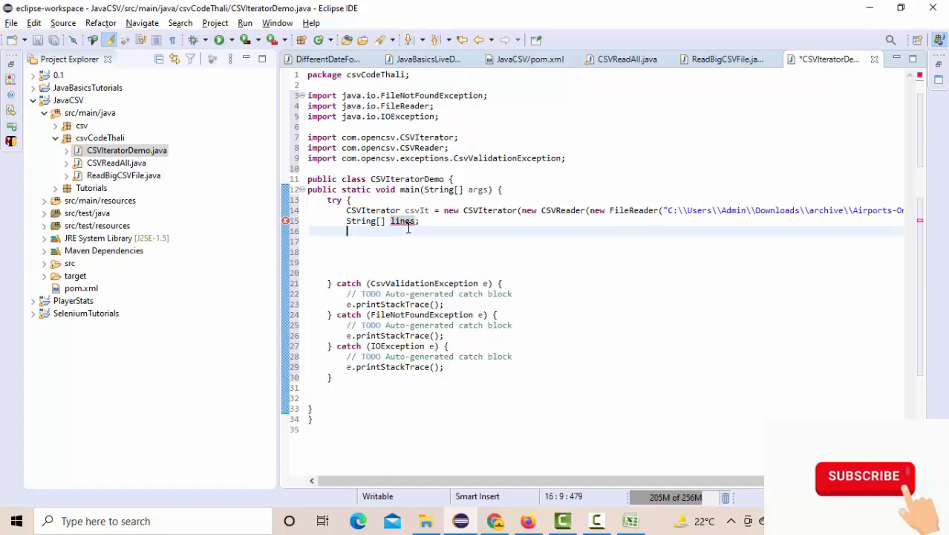
text(lines=csvIt)
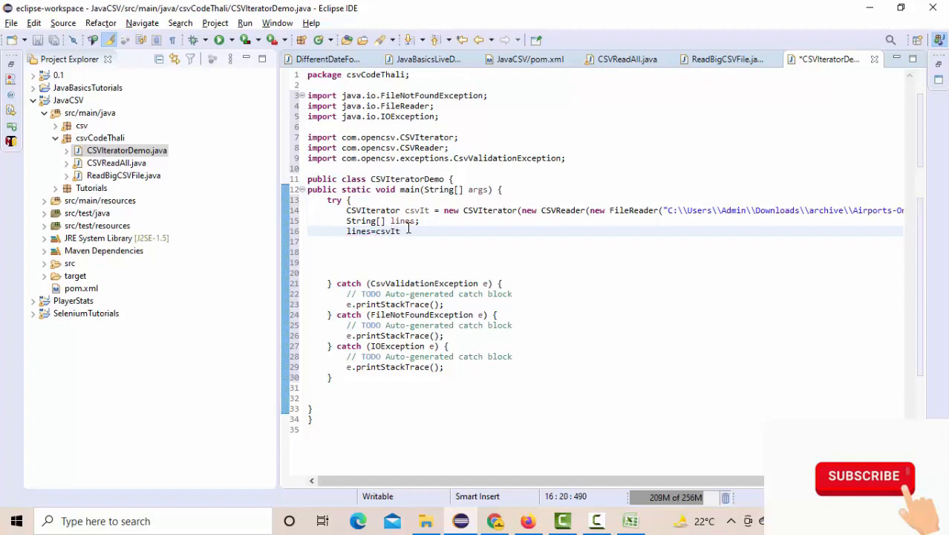
text(de)
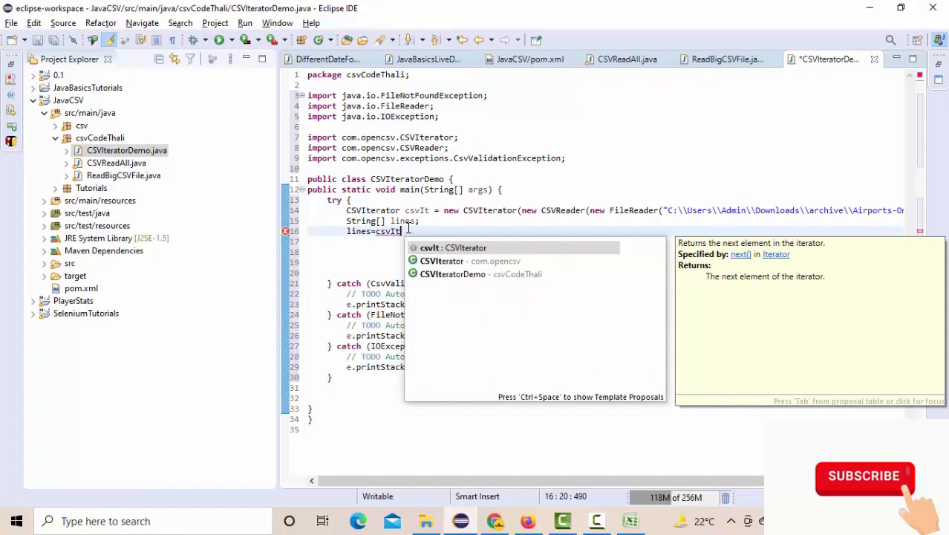
text(.next()
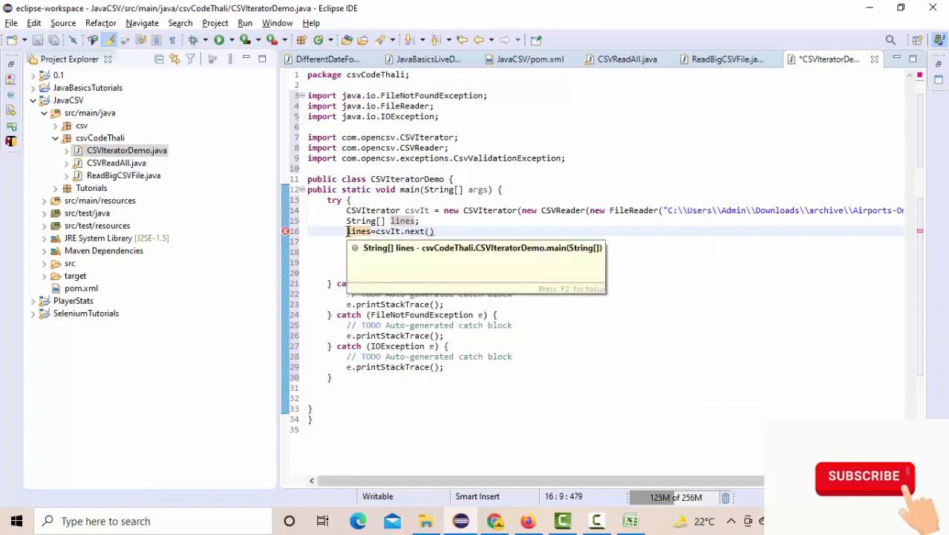
text(while()
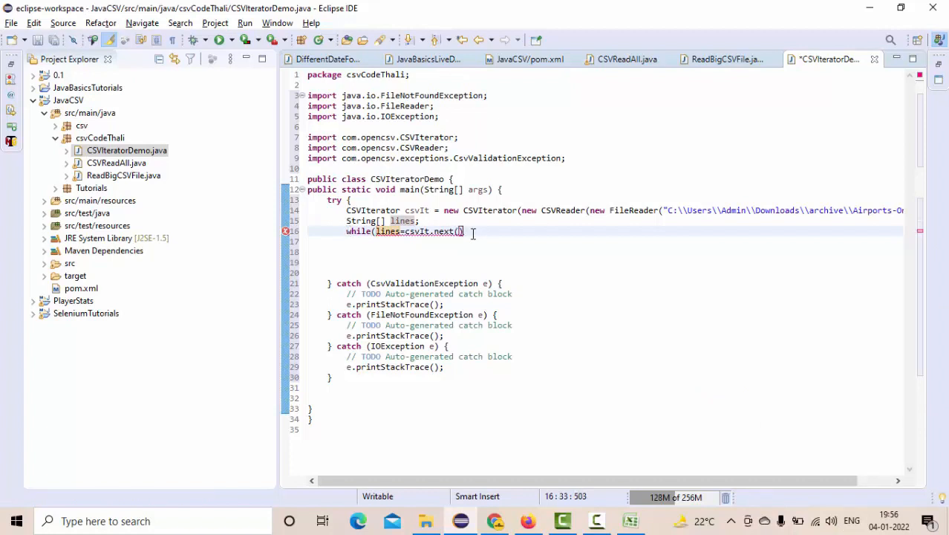
text())
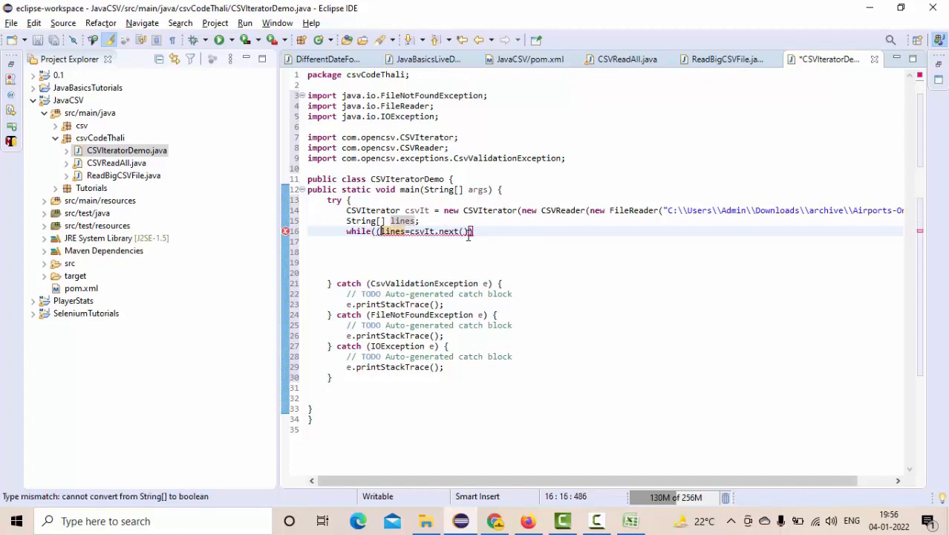
text())
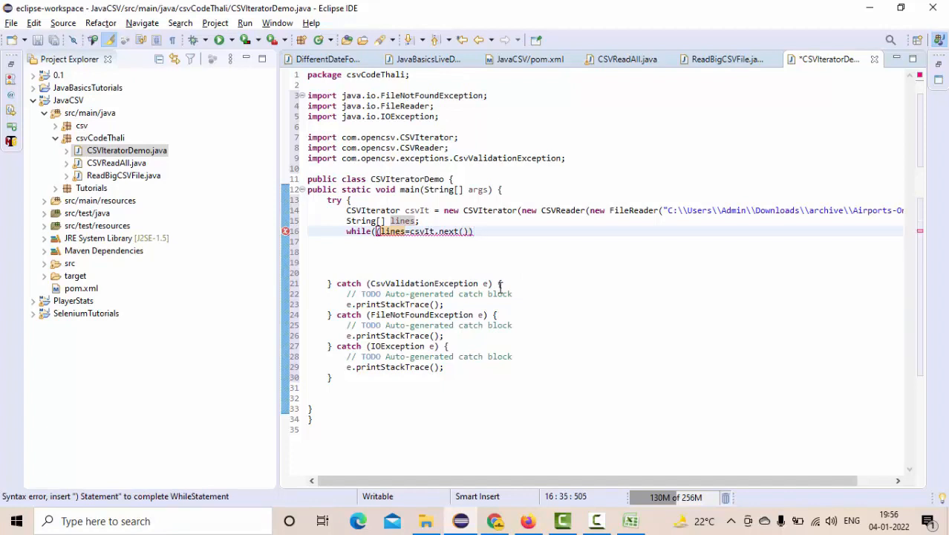
text(!=null)
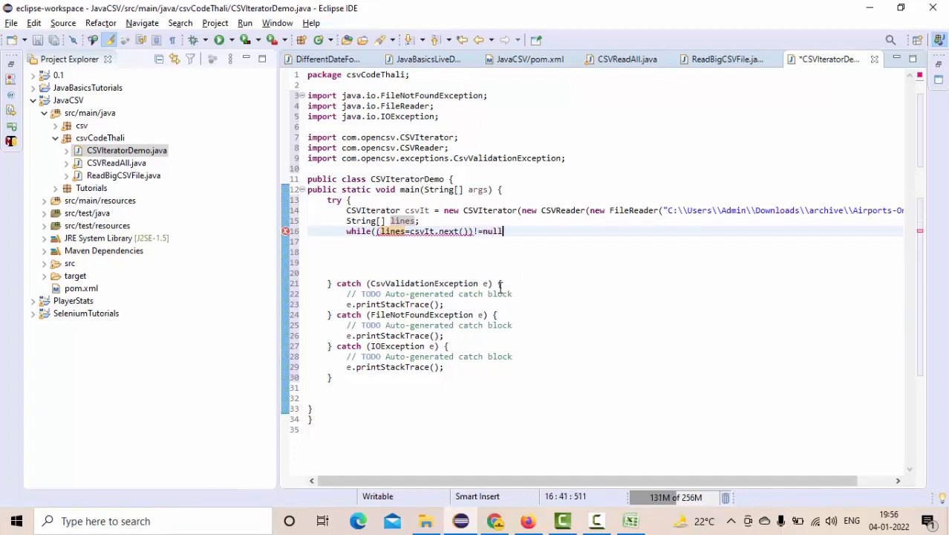
text({)
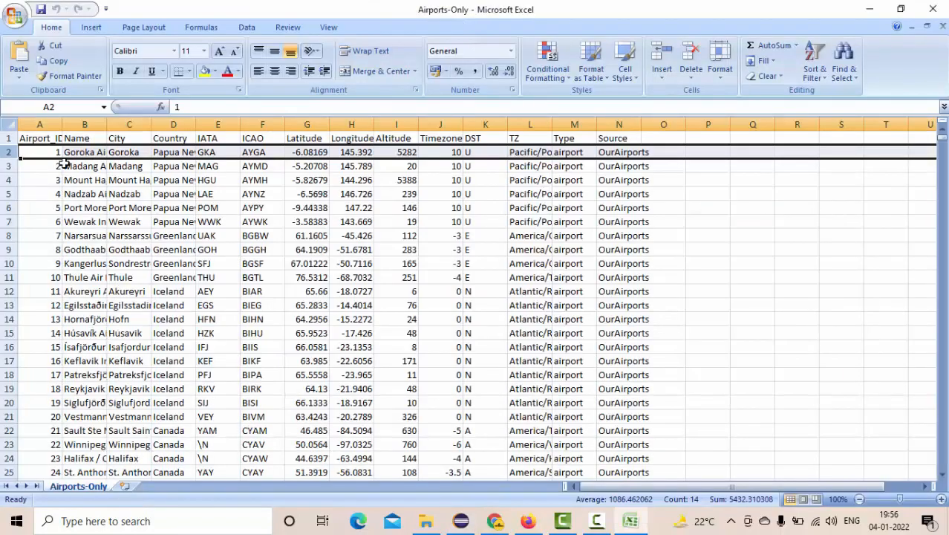
click(39, 138)
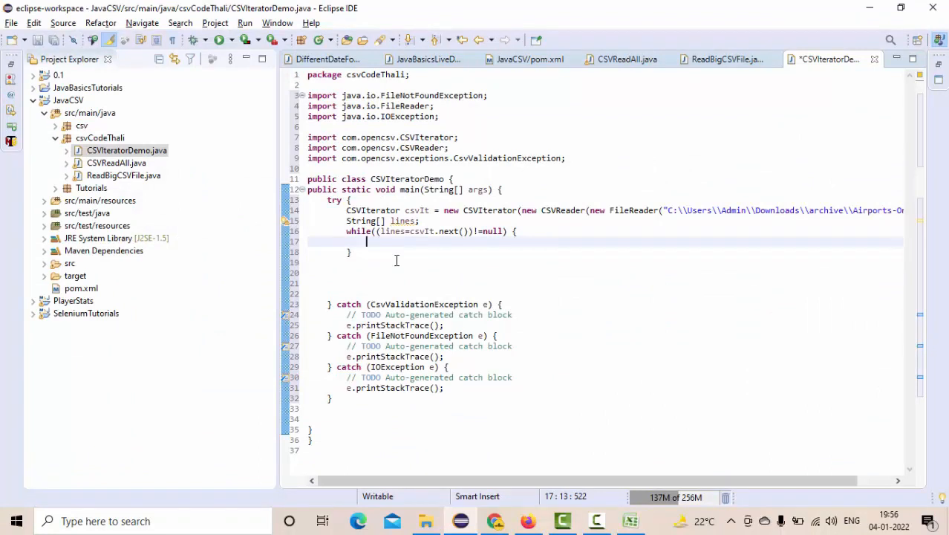
- Try a println of lines[0]+lines[1] in the while loop, then clear the body
text(sysout)
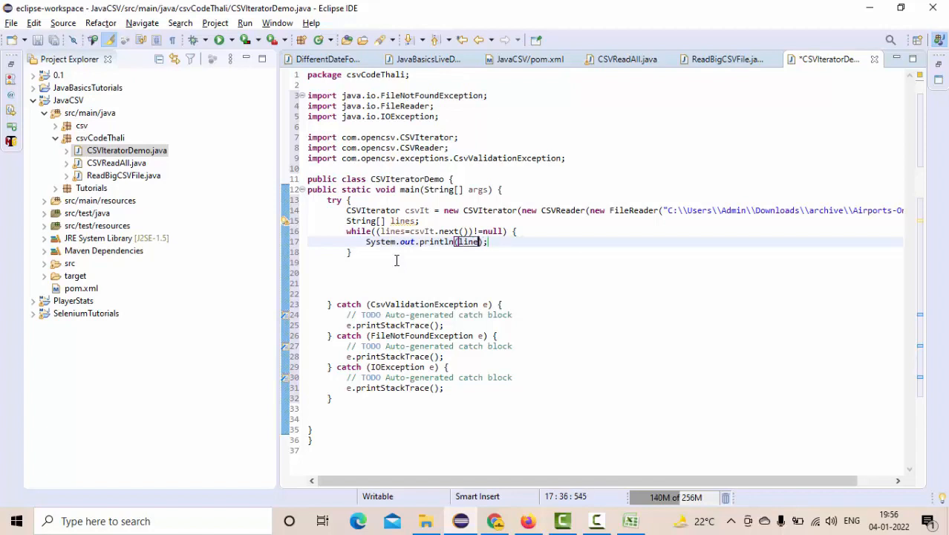
text([0])
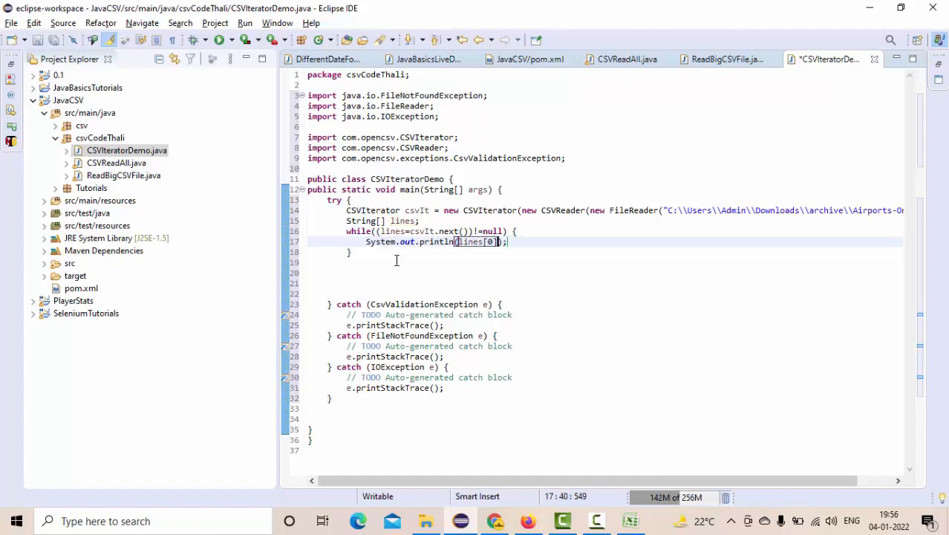
text(+lines)
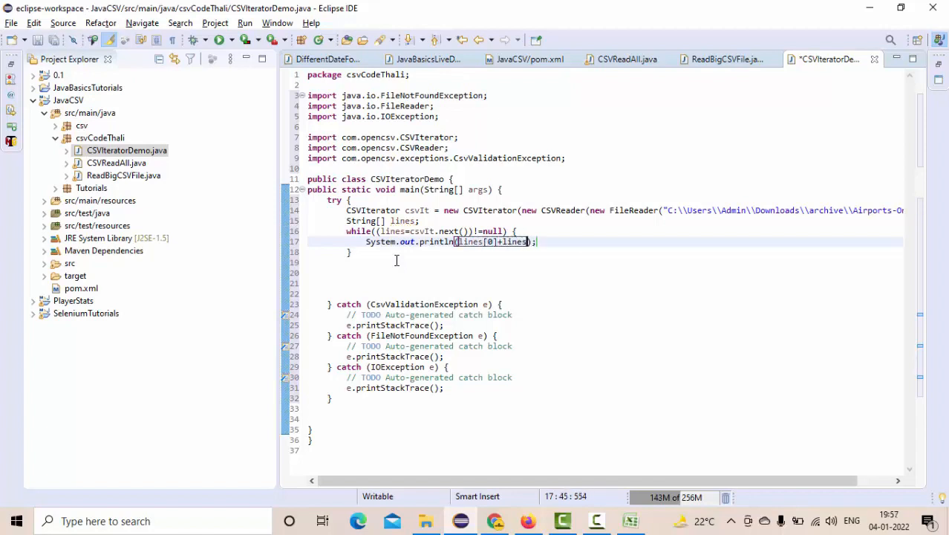
text([1])
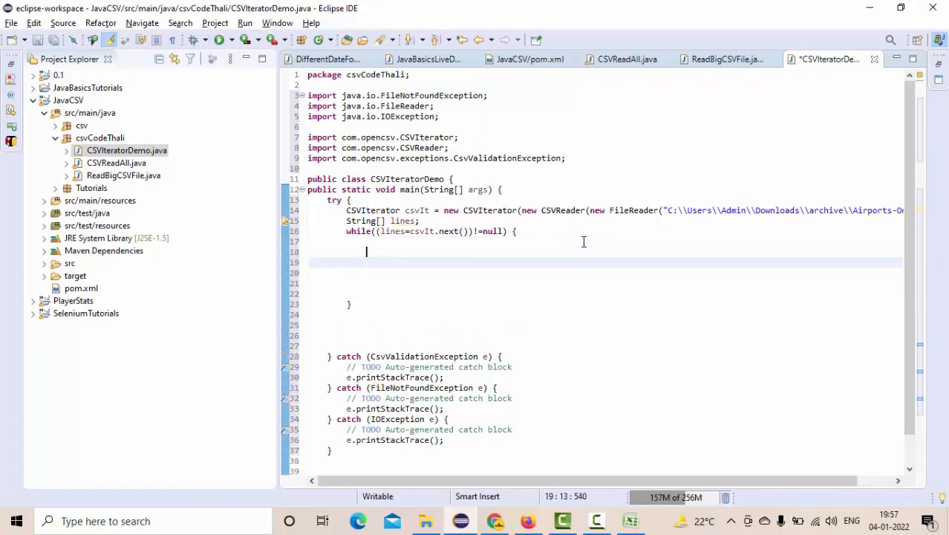
- Start a for loop with i from 0 to lines.length inside the while loop
text(for)
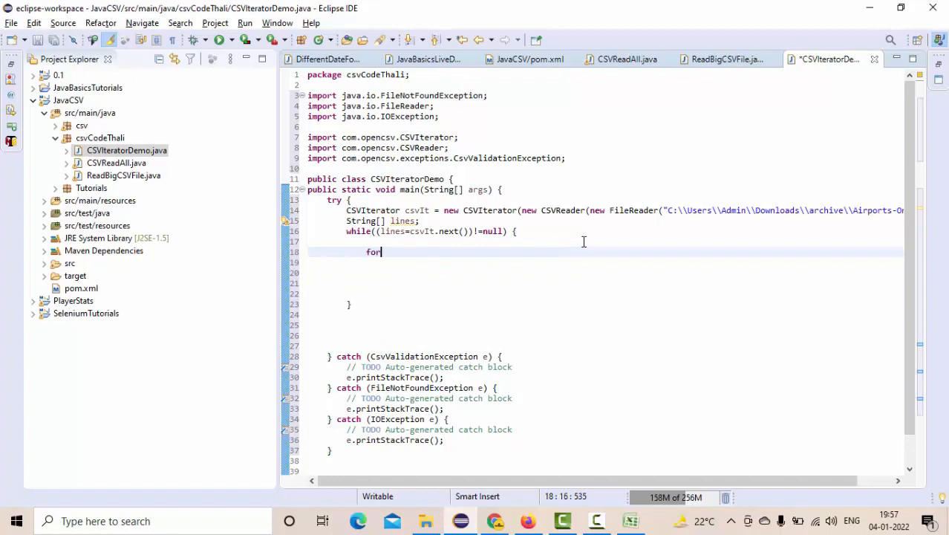
text(()
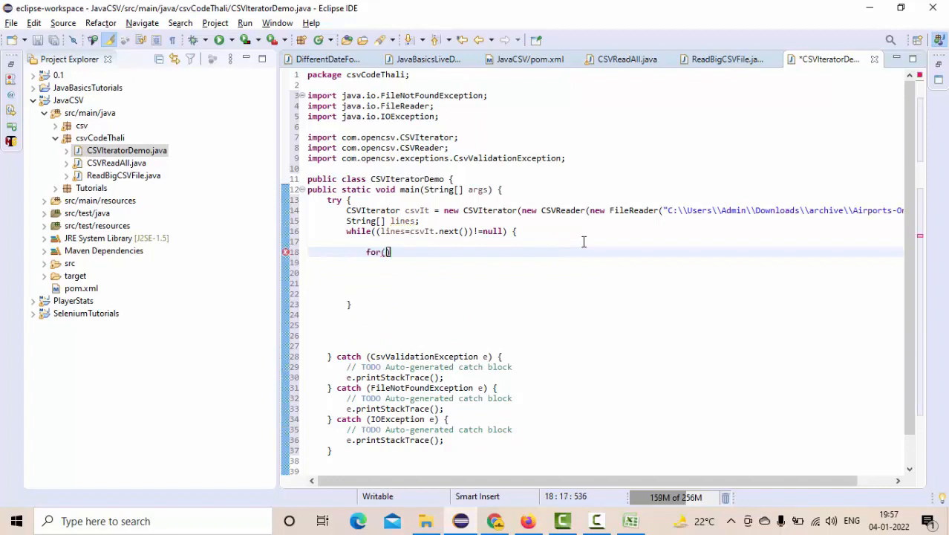
text(int i=0)
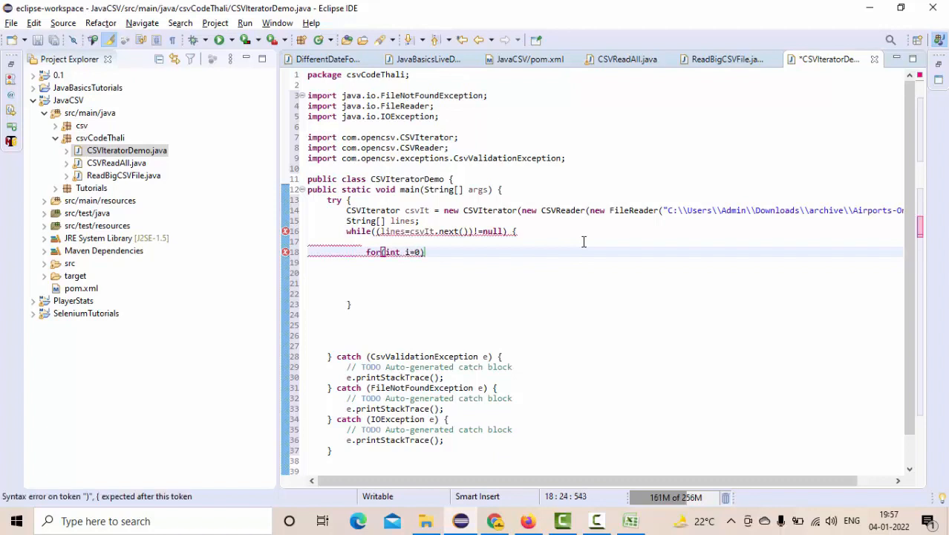
text(;i)
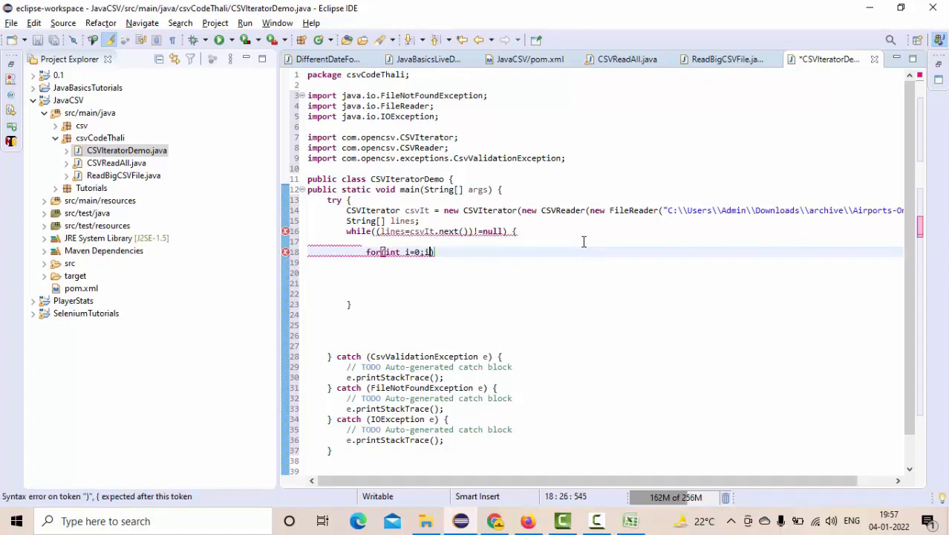
text(<)
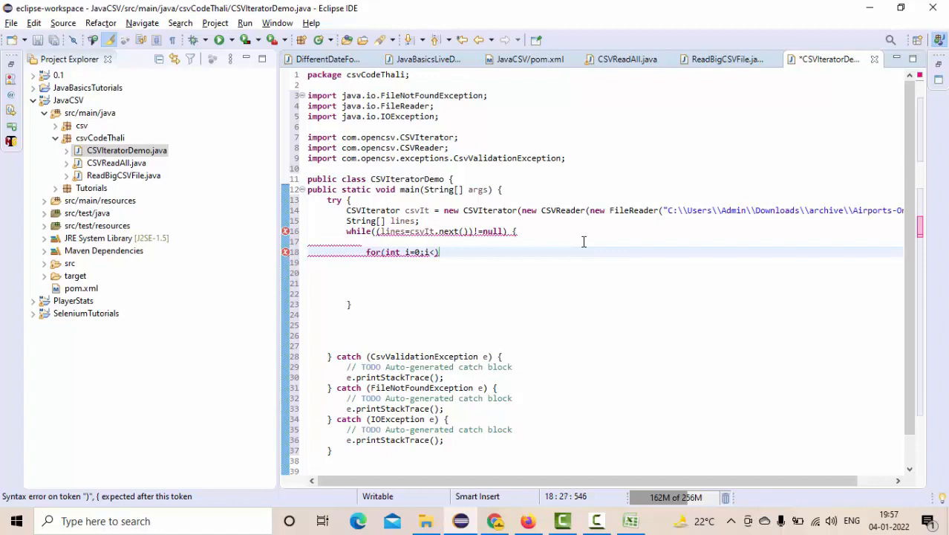
text(lines.length;)
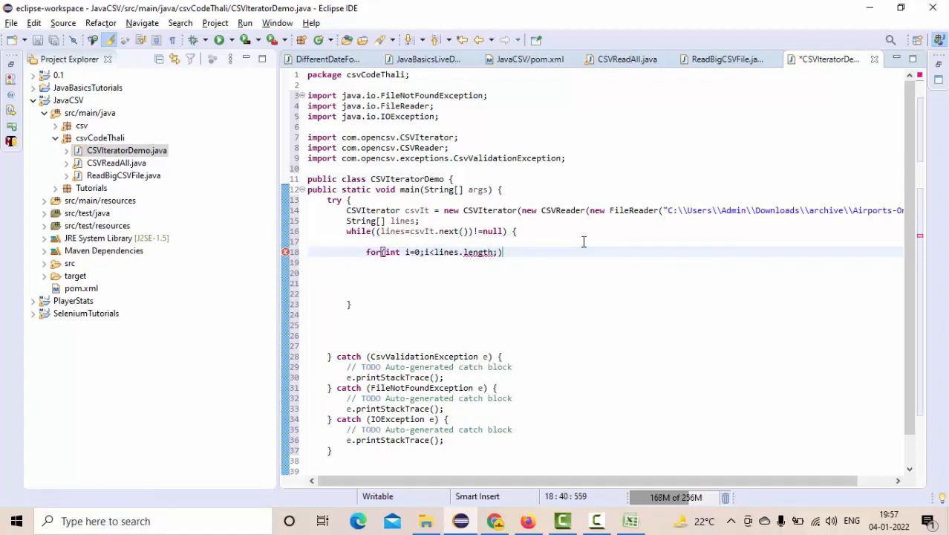
text(i++)
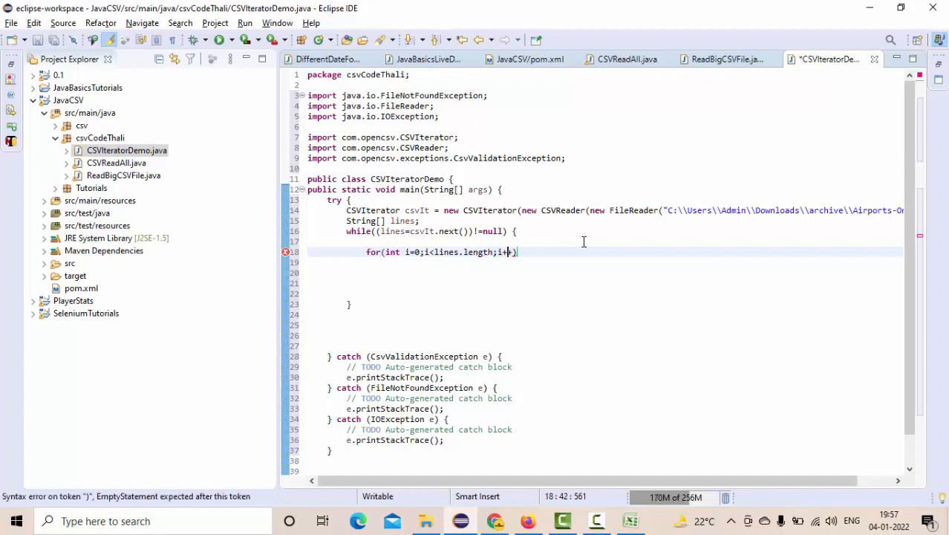
text(+)
text(lines[)
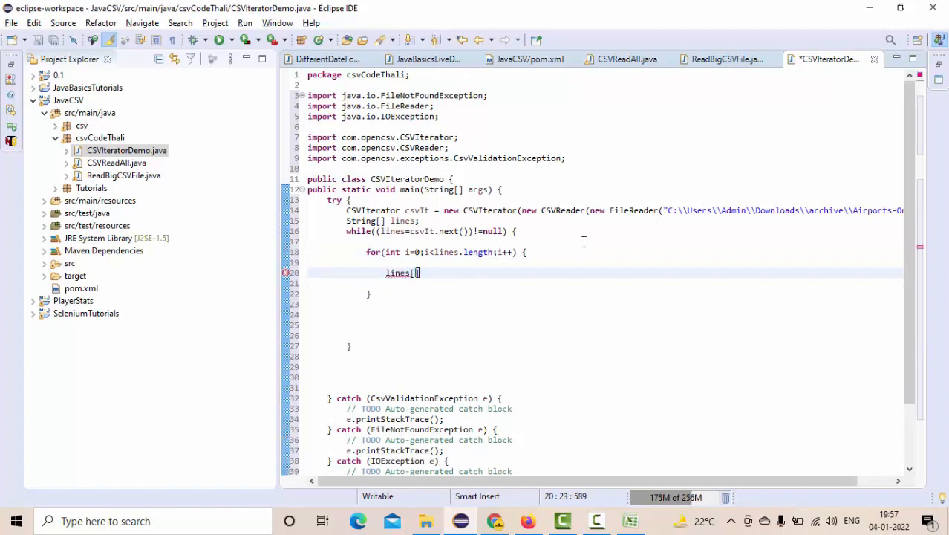
text(i)
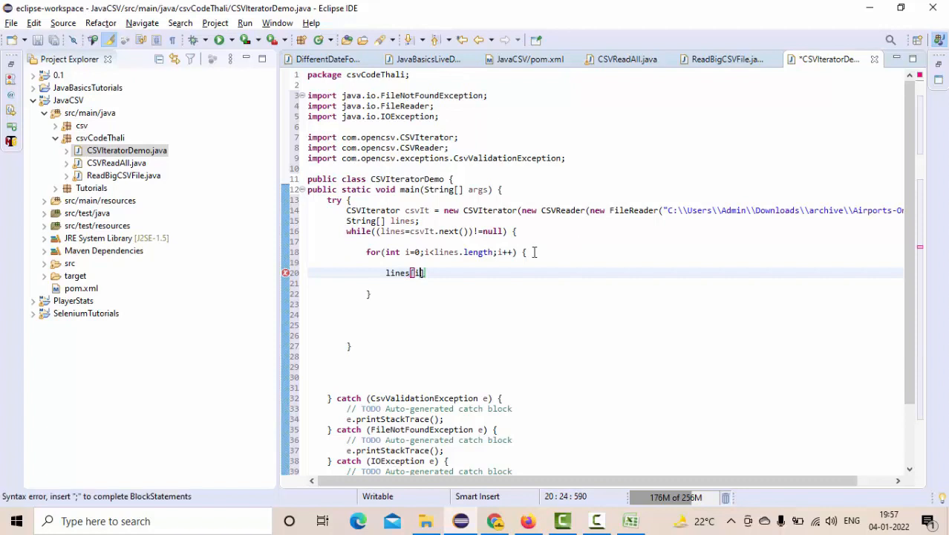
- Print each lines[i] followed by spaces, add System.out.println() after the row, and save
text(sy)
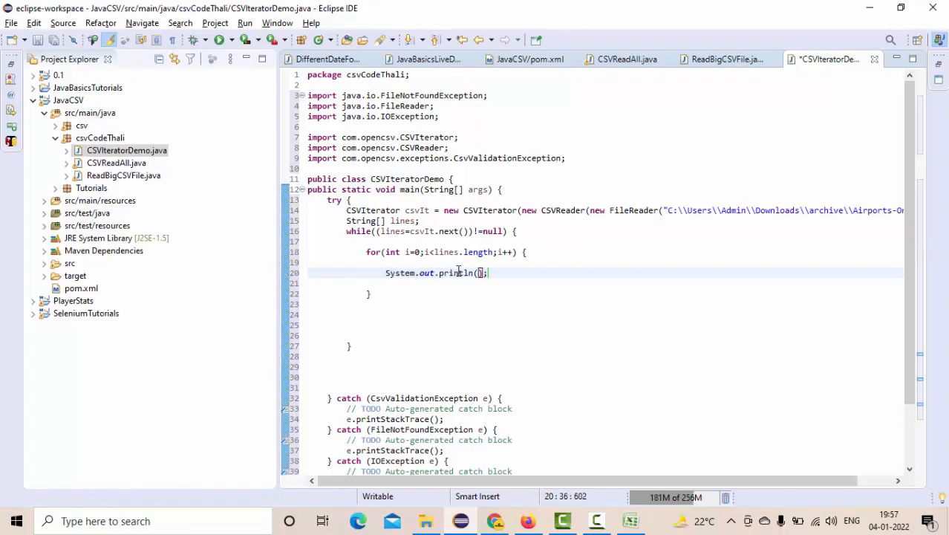
text(lines)
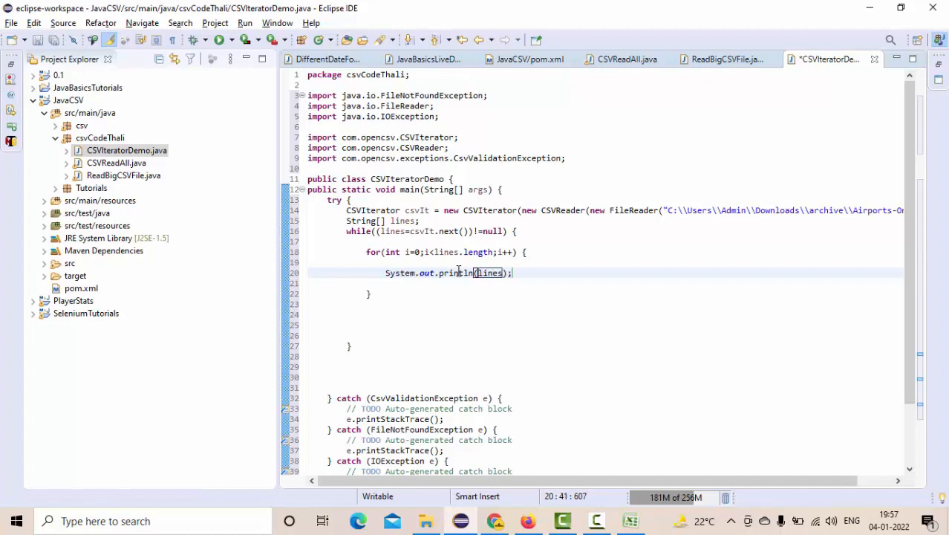
text([i])
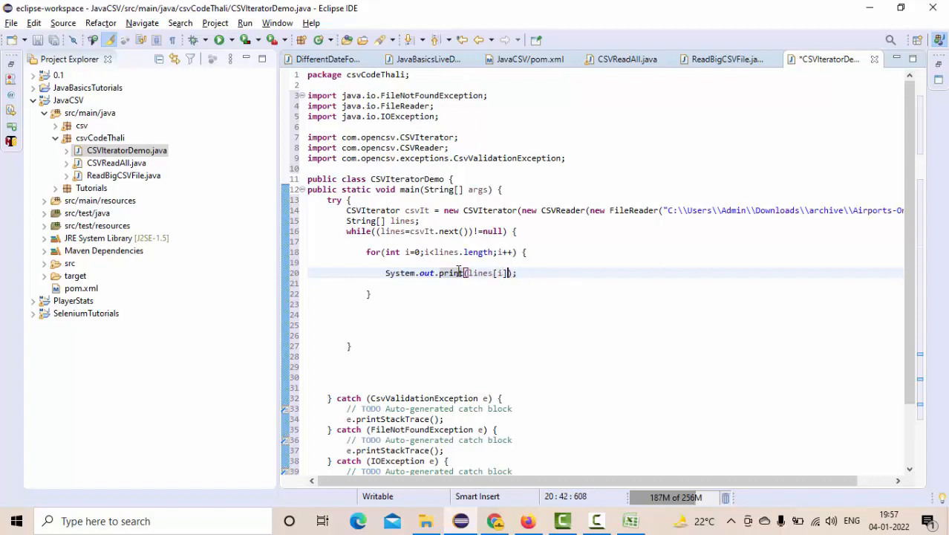
text(+" ")
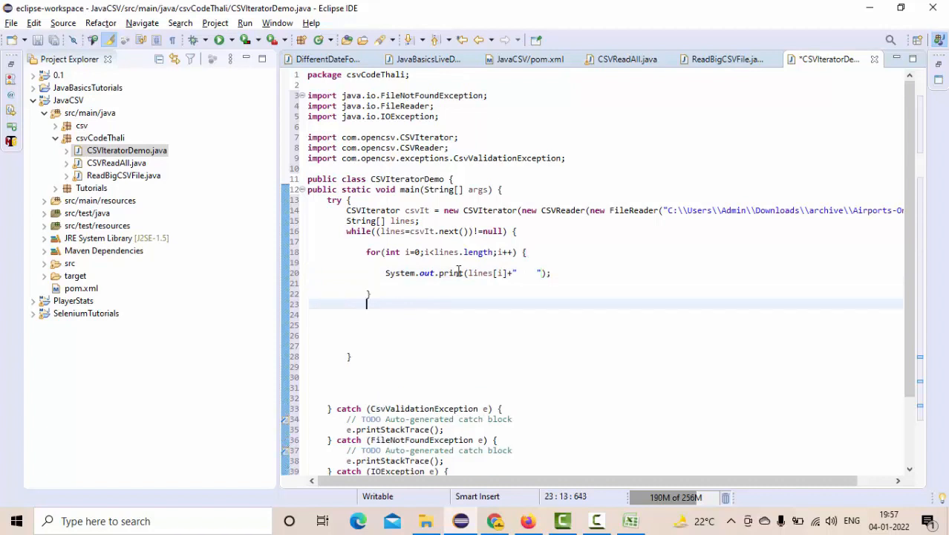
text(System.out.println();)
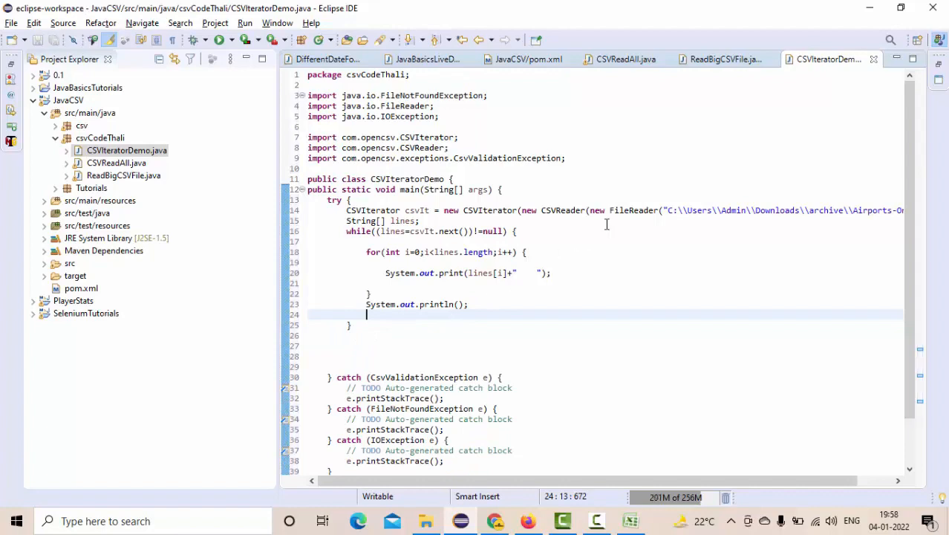
- Run as Java Application, fix the path to Airports-Only.csv after file-not-found, and rerun
right_click(605, 224)
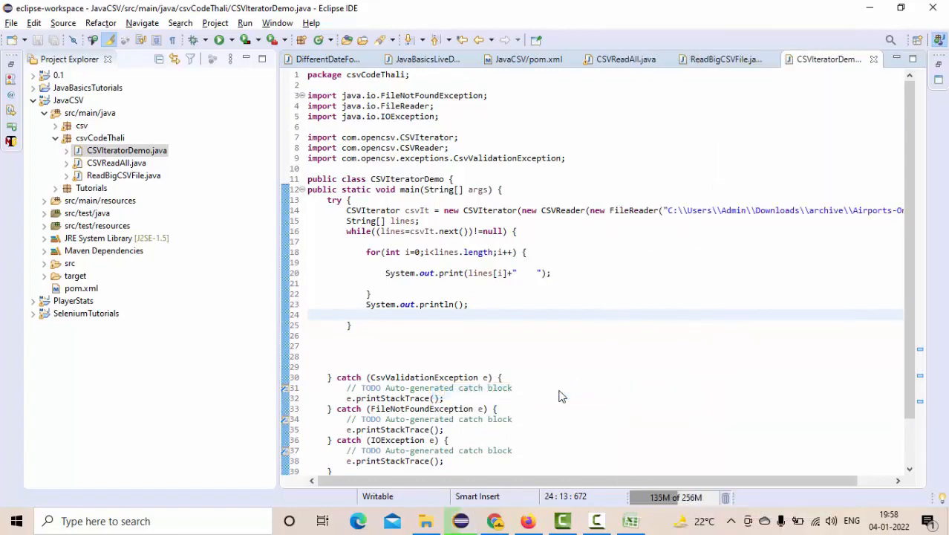
click(220, 41)
text(.)
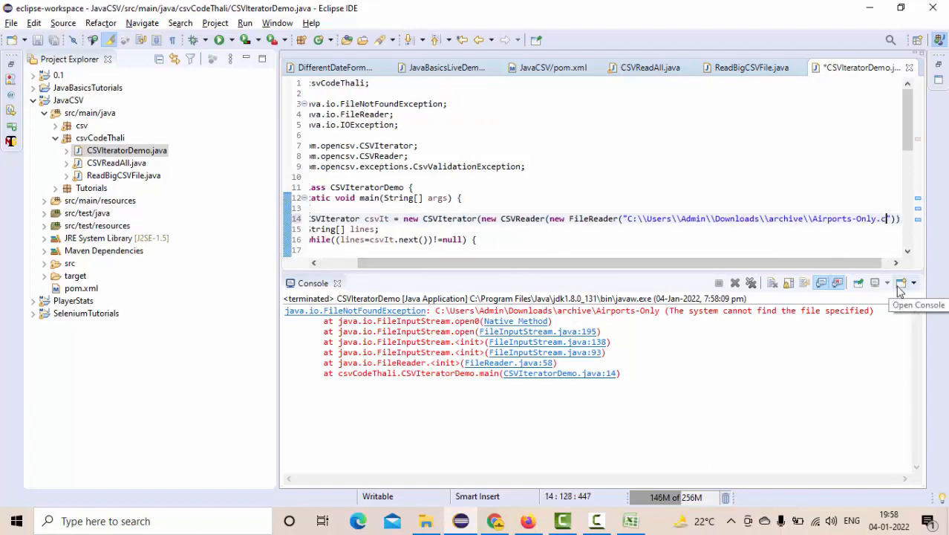
text(csv)
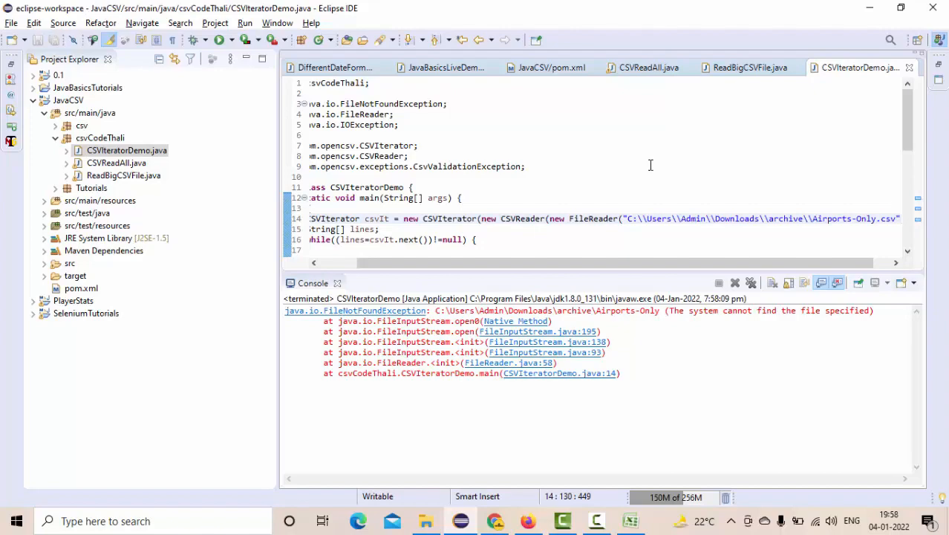
right_click(650, 165)
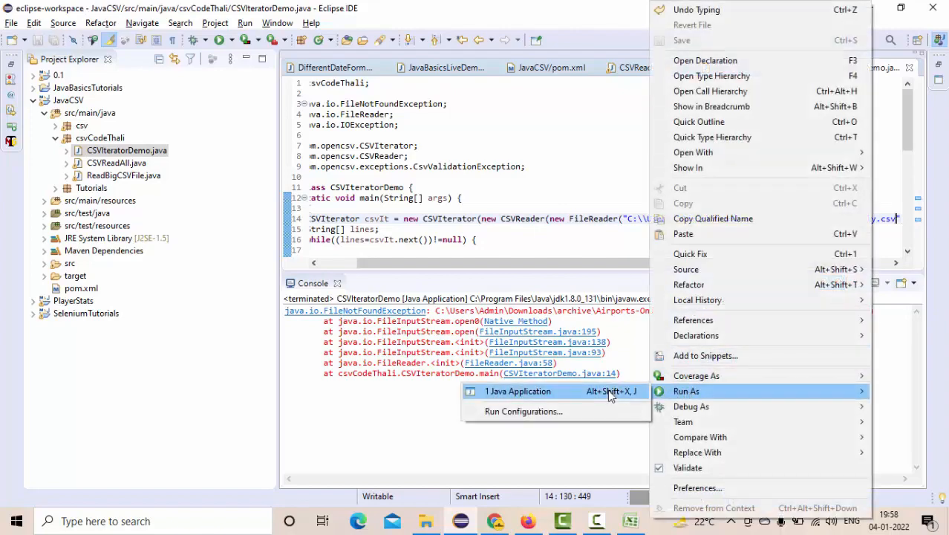
click(518, 391)
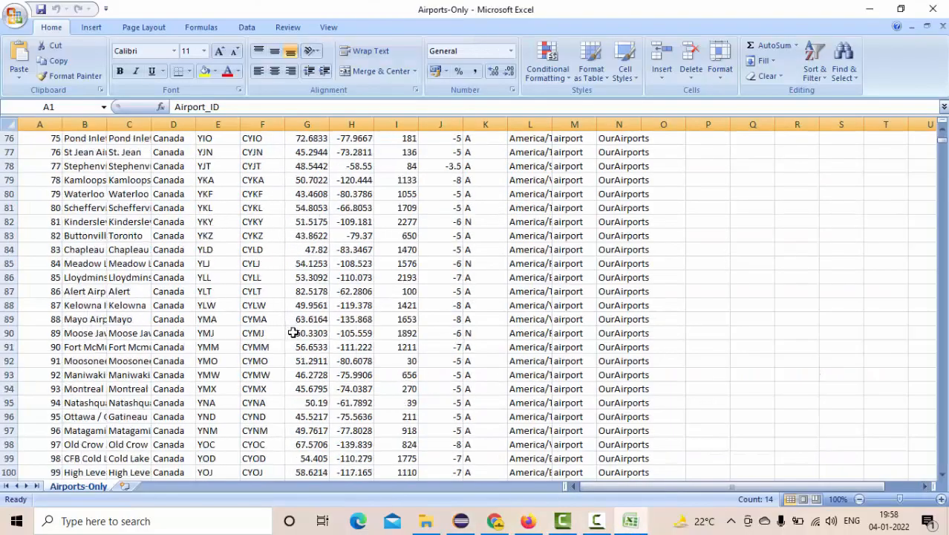
- Scroll down through the Airports-Only rows in Excel
scroll(down, 3)
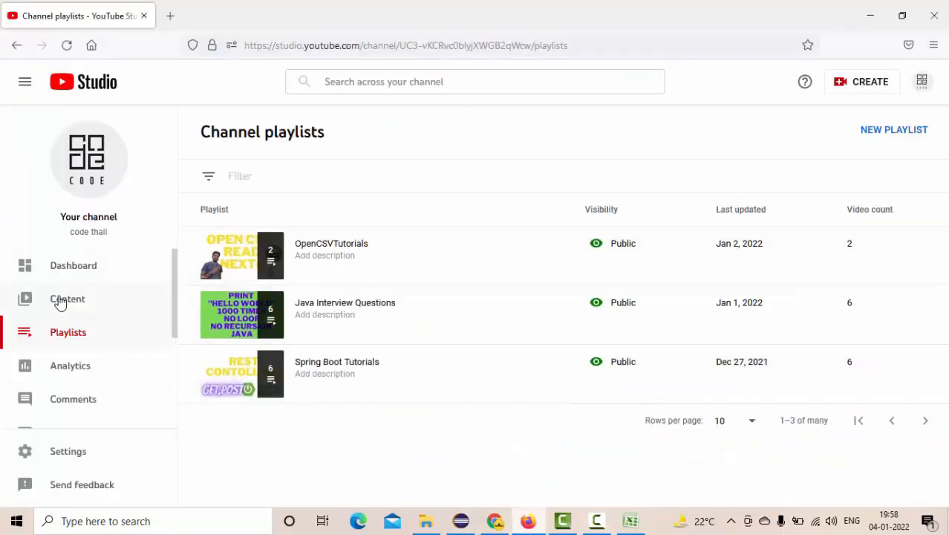
click(68, 299)
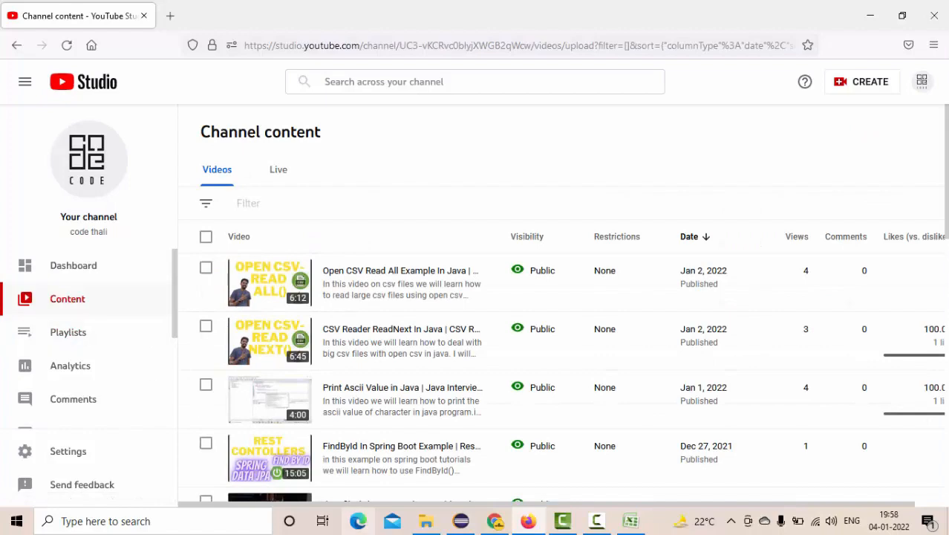
click(629, 520)
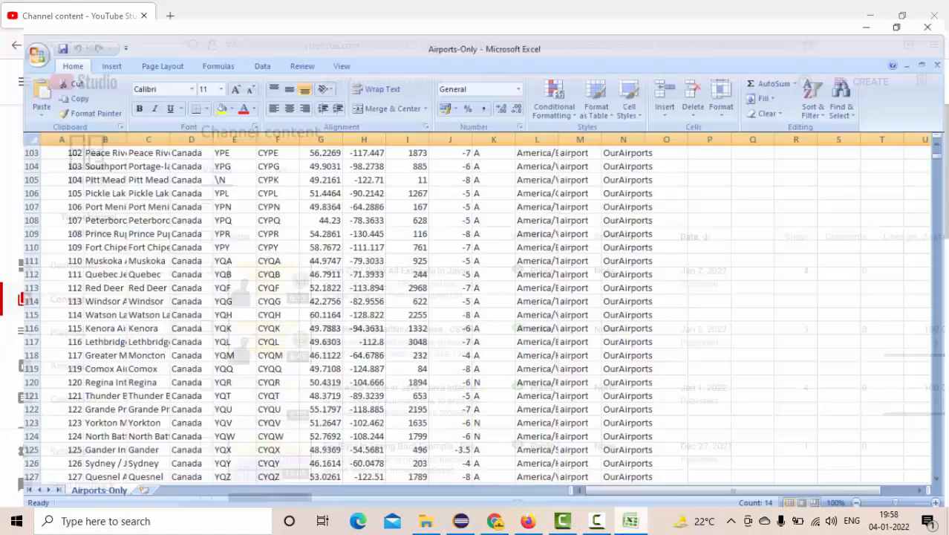